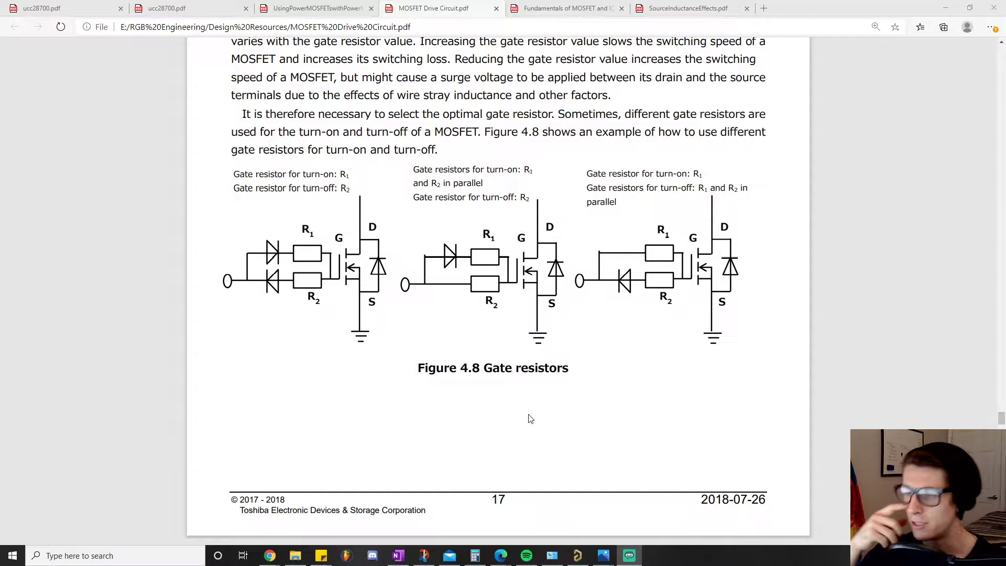
mouse_move(530, 421)
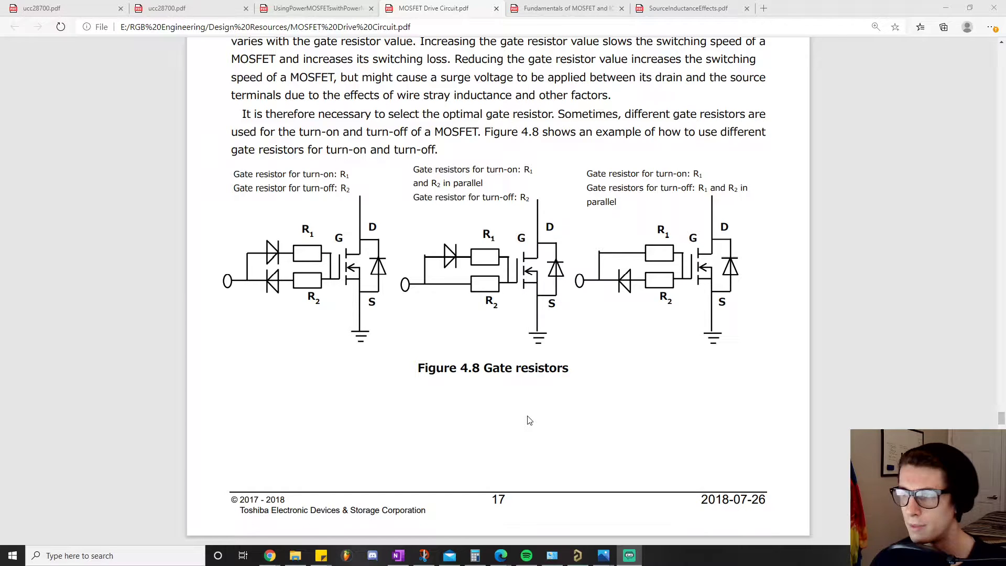
mouse_move(551, 442)
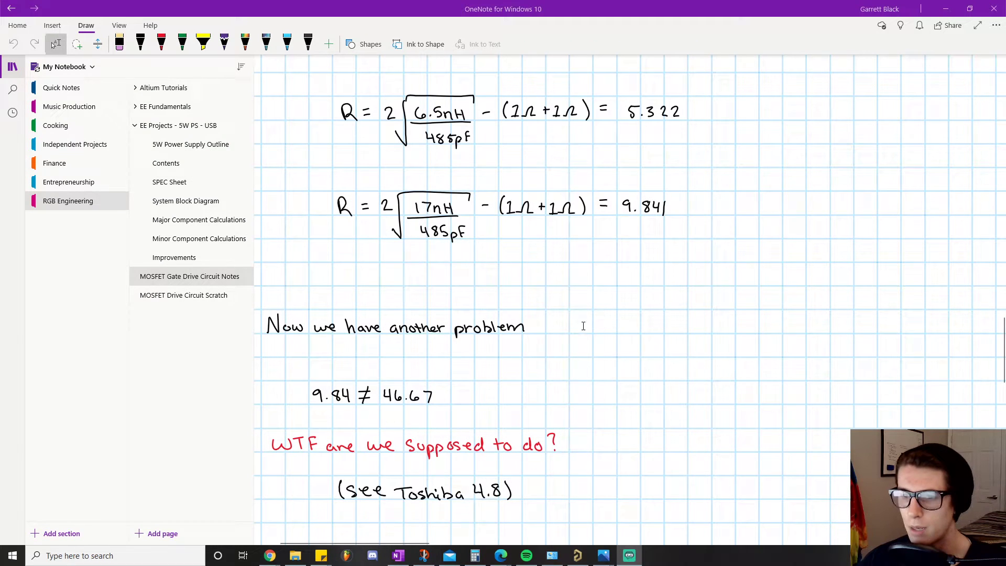
Step: Scroll the gate drive notes down to the 'Let's take a look at our circuit now' section
scroll("down", 3)
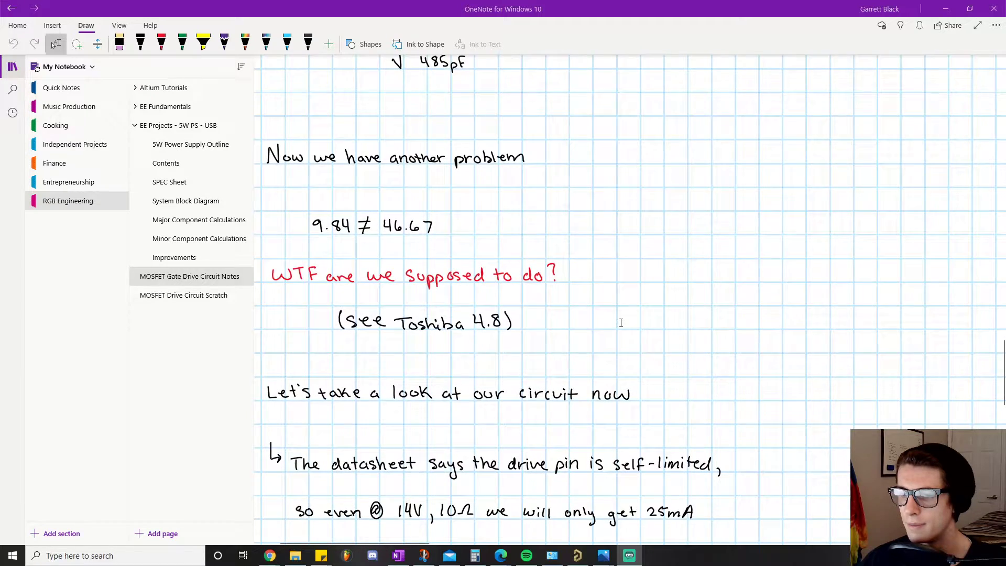
scroll("down", 3)
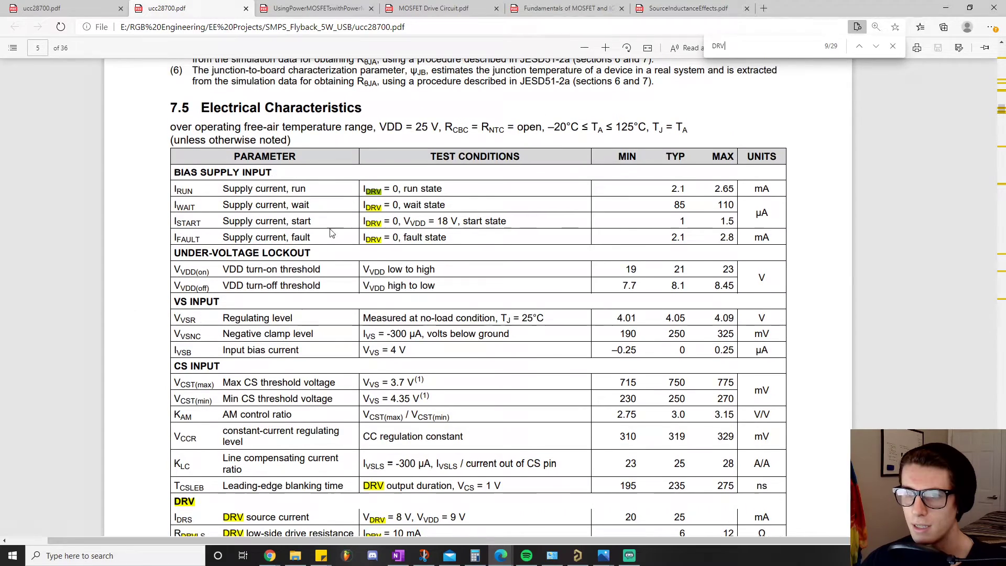
Step: Scroll the UCC28700 datasheet toward the section 7.1 Absolute Maximum Ratings table
scroll("down", 3)
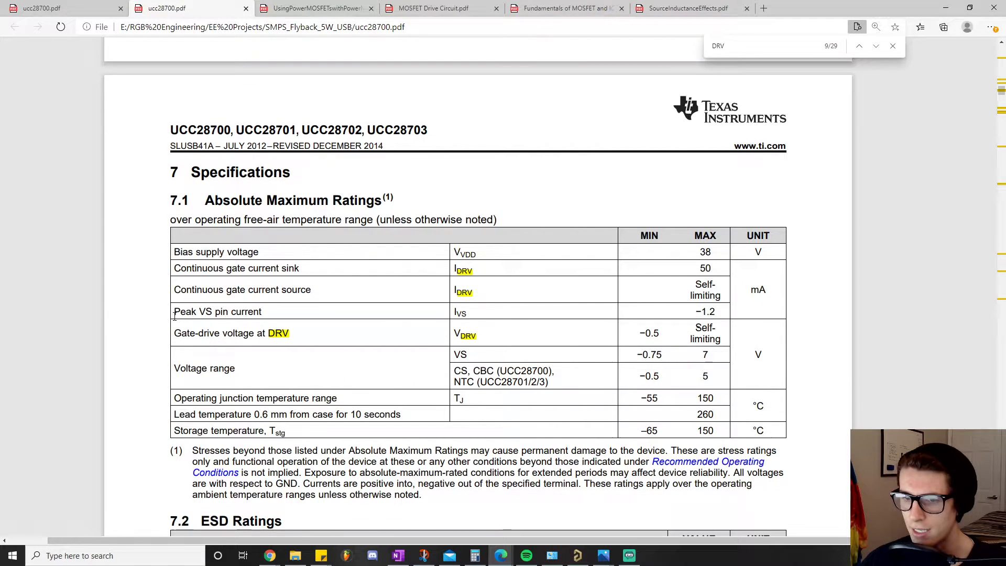
mouse_move(471, 319)
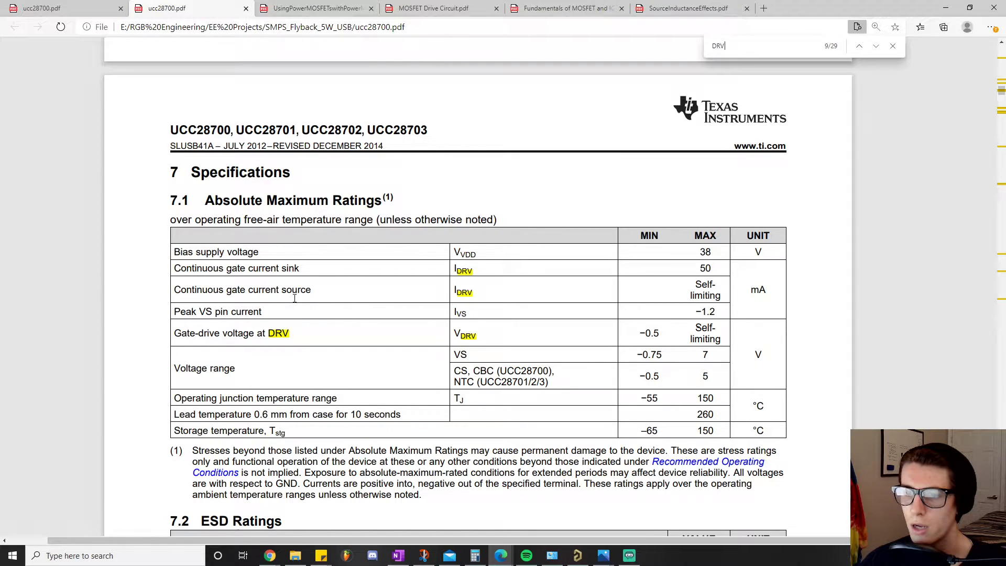
mouse_move(392, 312)
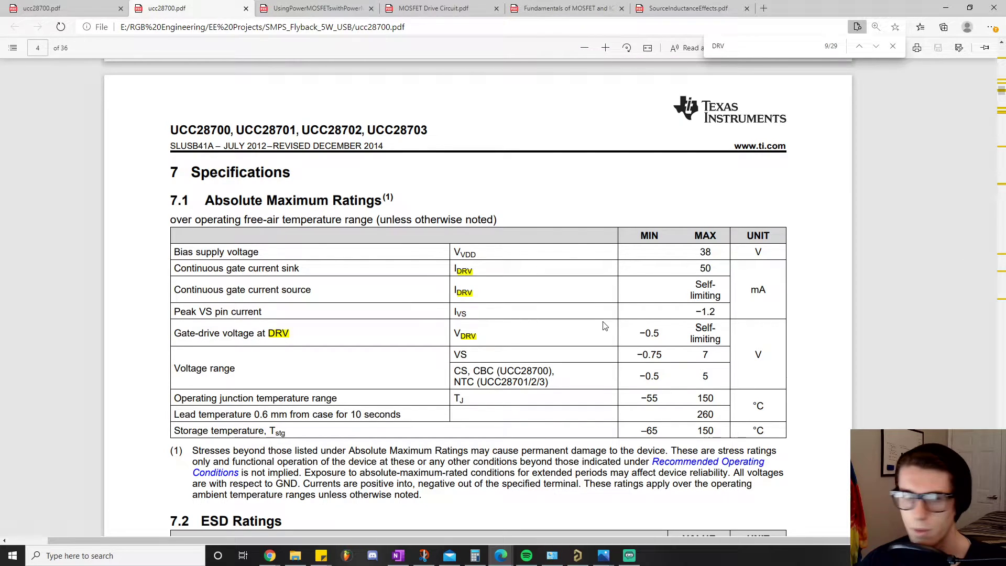
mouse_move(354, 245)
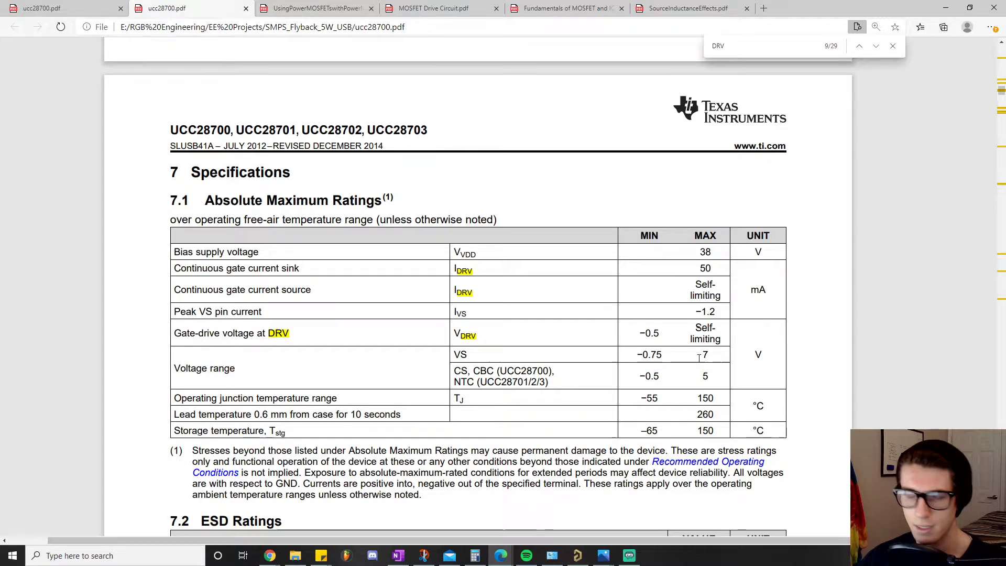
mouse_move(804, 350)
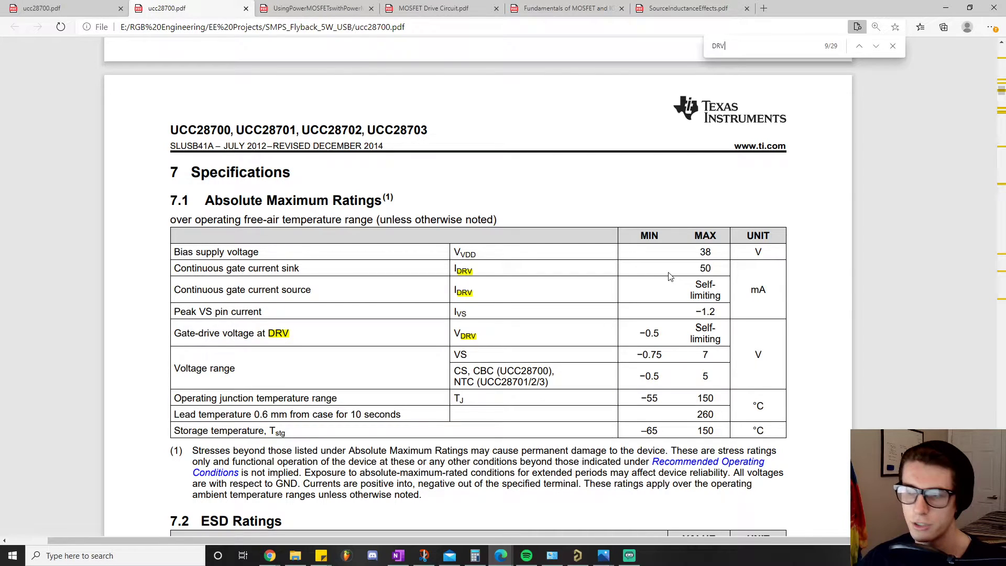
mouse_move(677, 277)
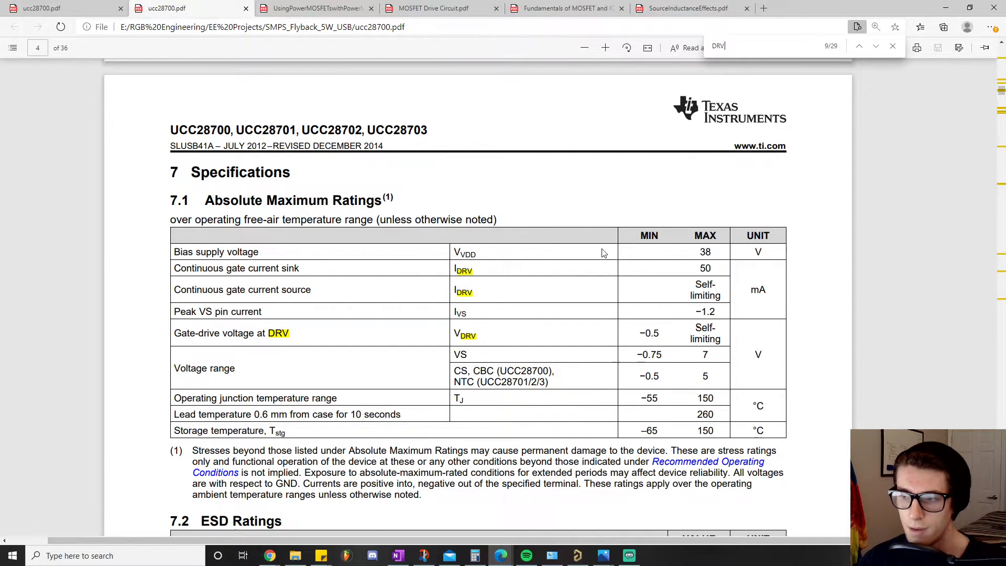
mouse_move(678, 303)
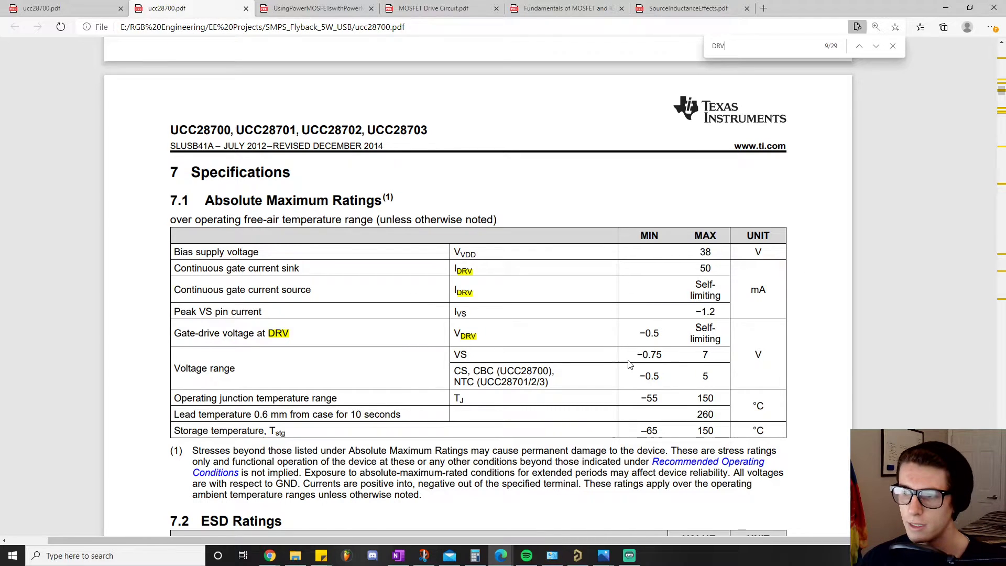
Step: Scroll past sections 7.2 and 7.3 to the DRV rows of the 7.5 Electrical Characteristics table
scroll("down", 3)
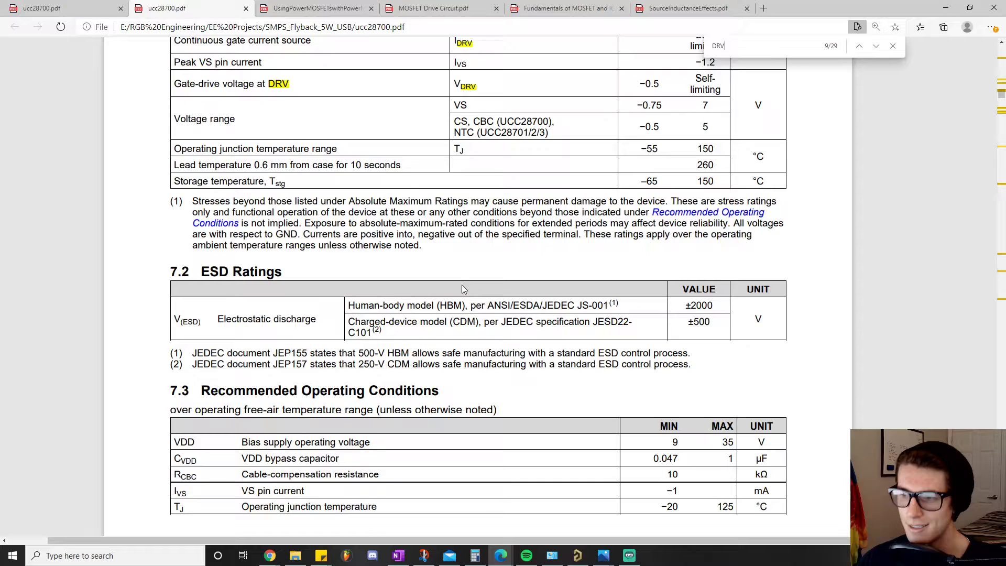
scroll("down", 3)
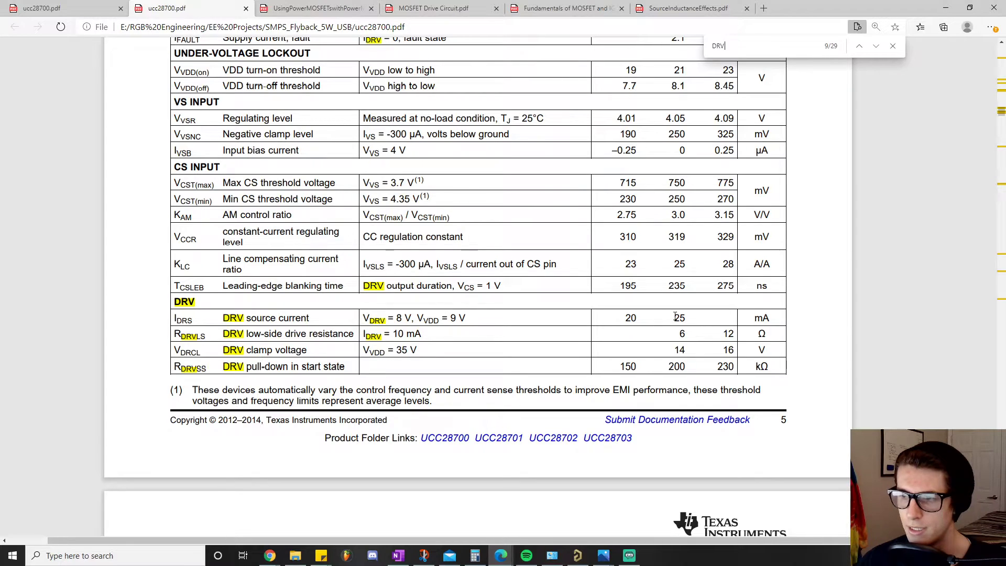
mouse_move(668, 320)
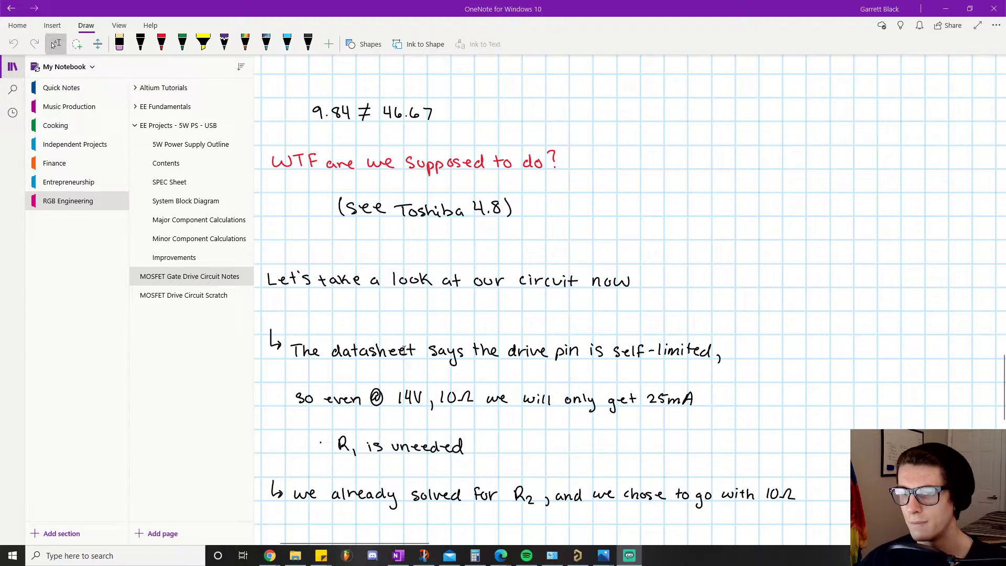
mouse_move(400, 363)
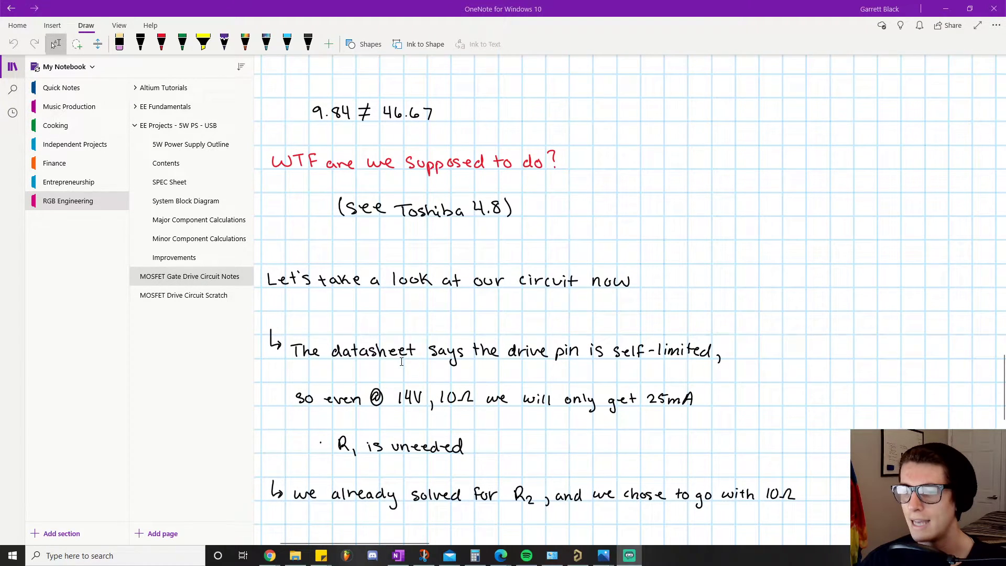
scroll("down", 3)
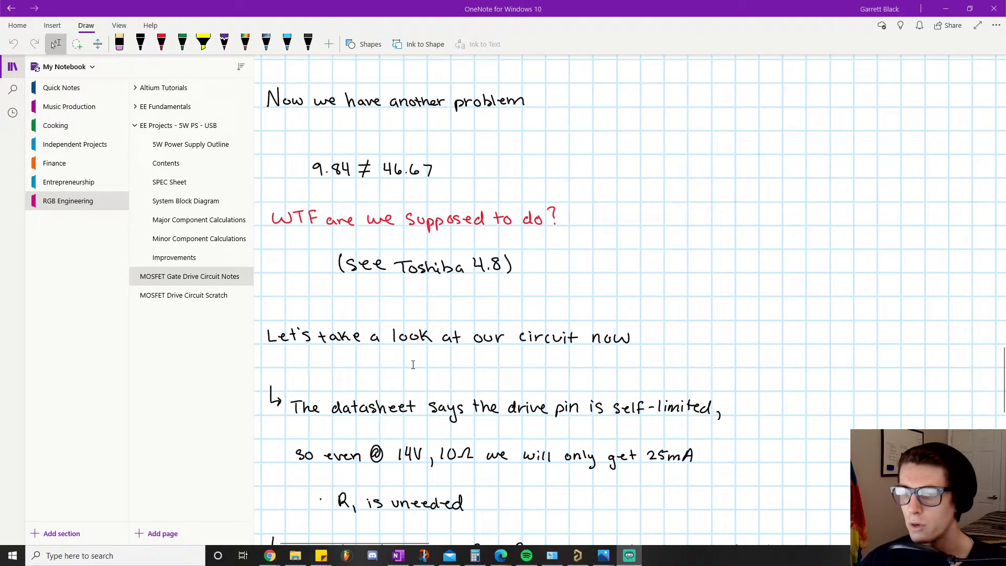
scroll("down", 3)
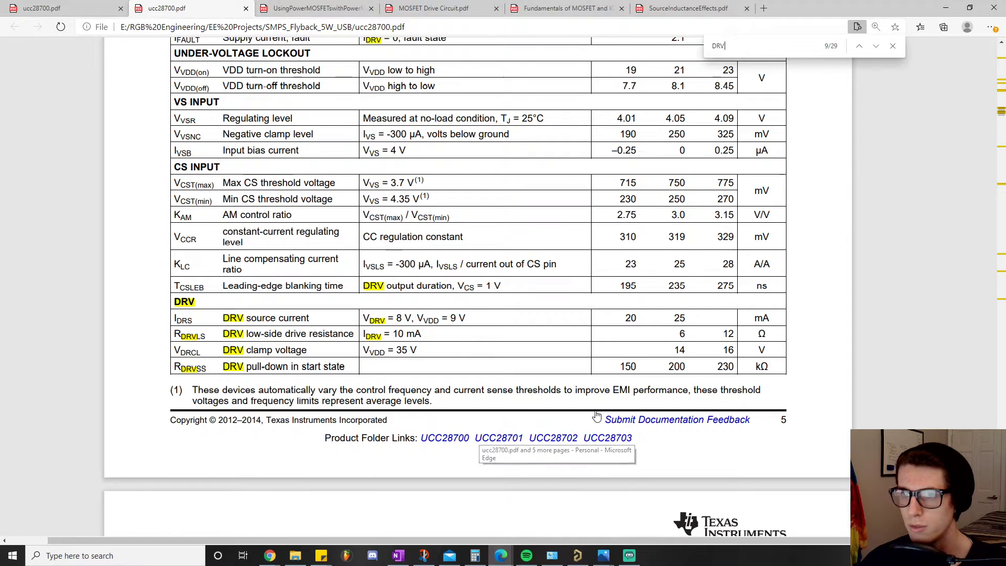
Step: View Equation 15 for optimum gate resistance in the TI gate driver guide, then return to OneNote
left_click(428, 8)
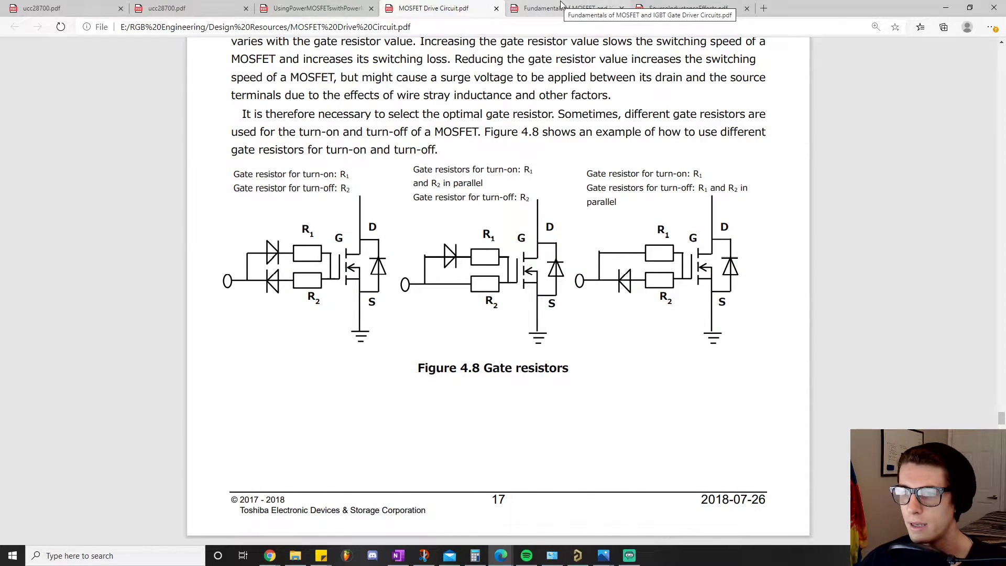
left_click(574, 8)
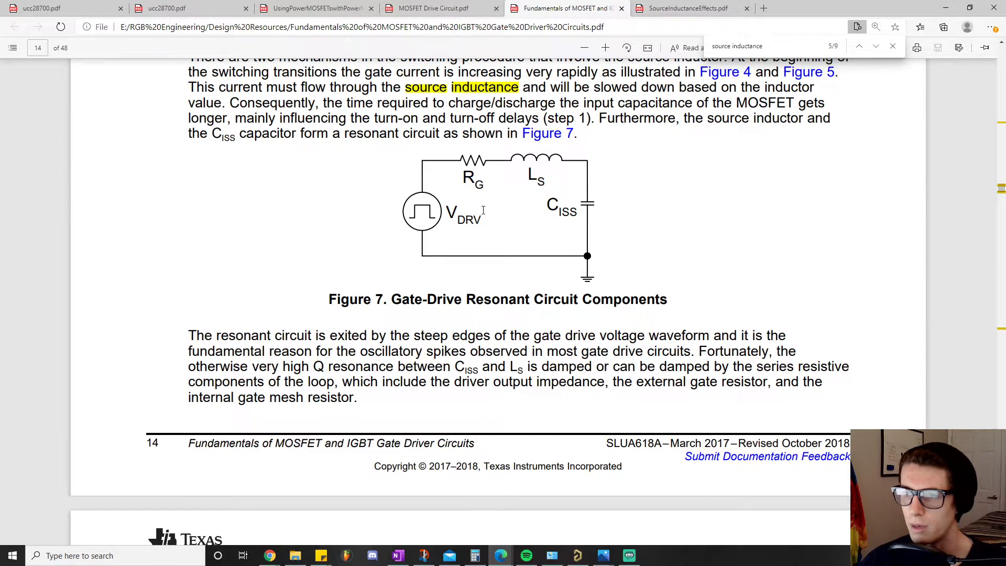
scroll("down", 3)
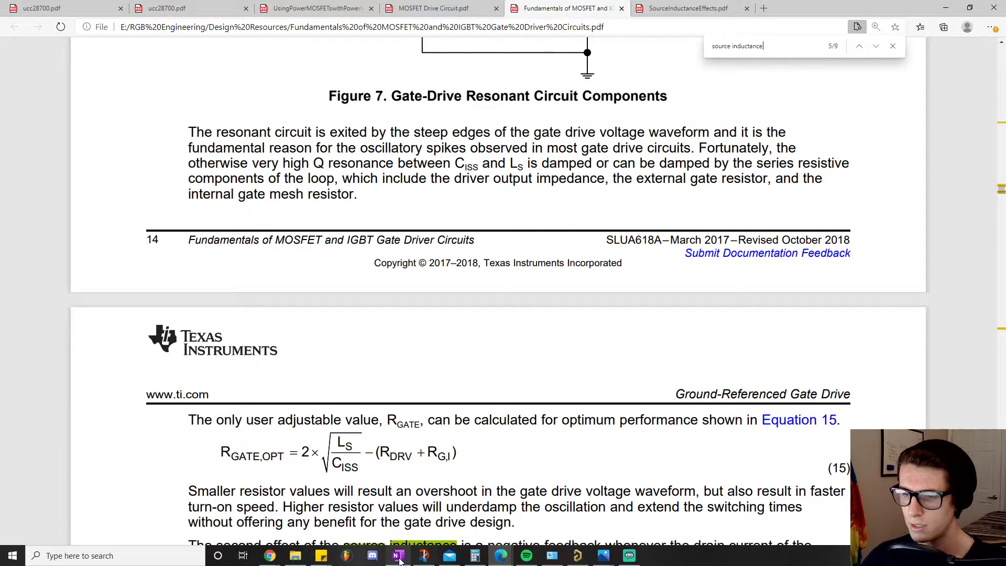
left_click(394, 556)
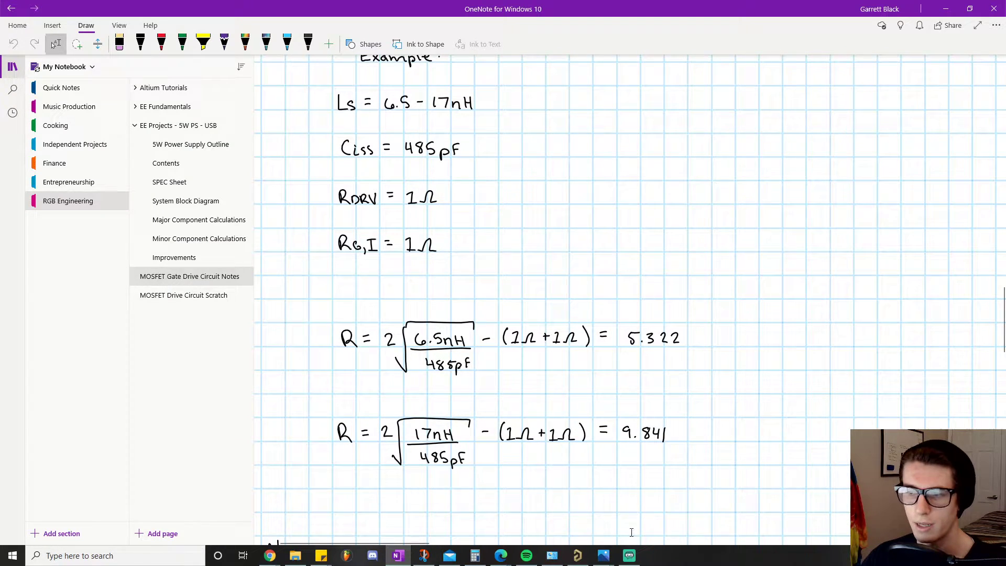
mouse_move(681, 391)
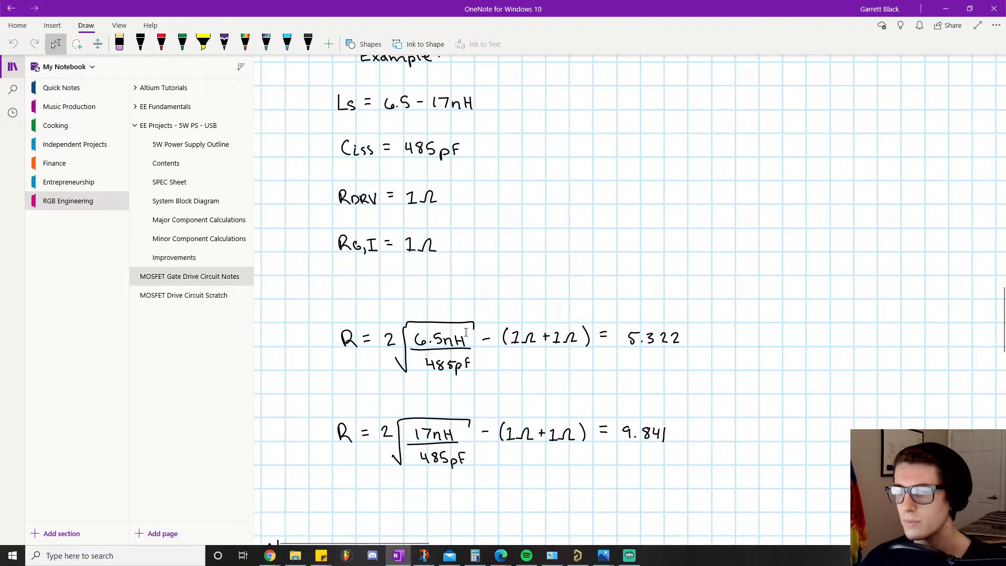
scroll("down", 3)
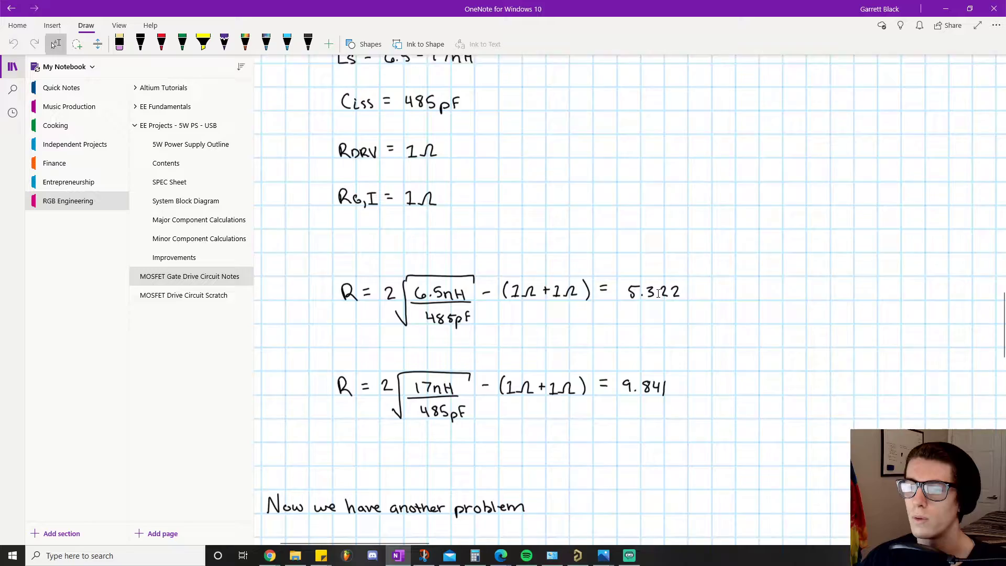
scroll("down", 3)
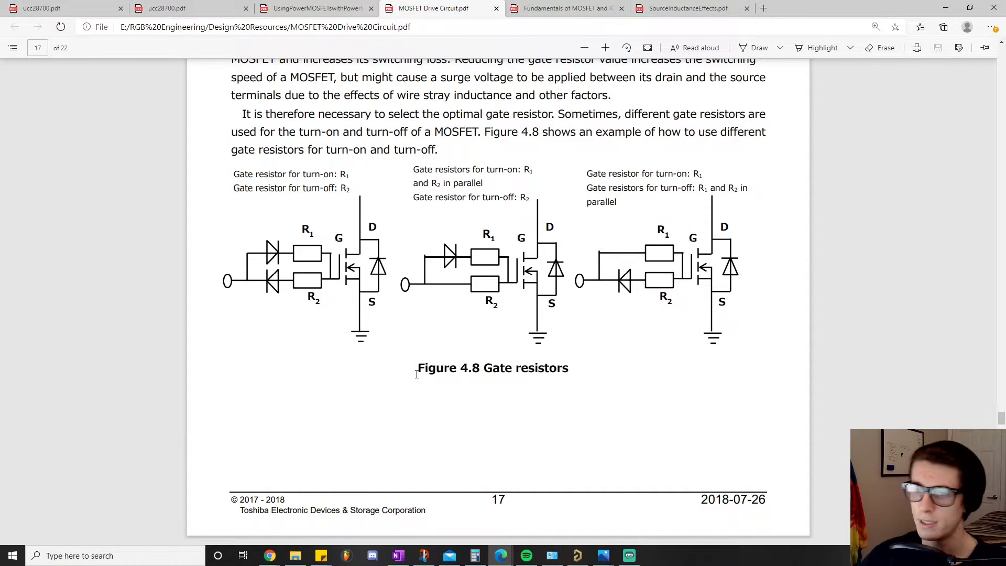
mouse_move(306, 232)
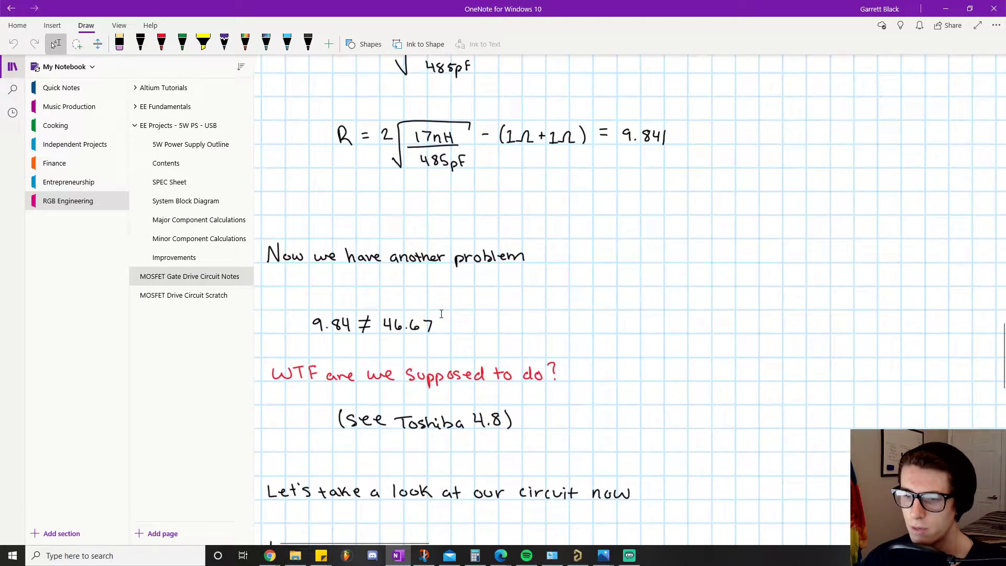
scroll("down", 3)
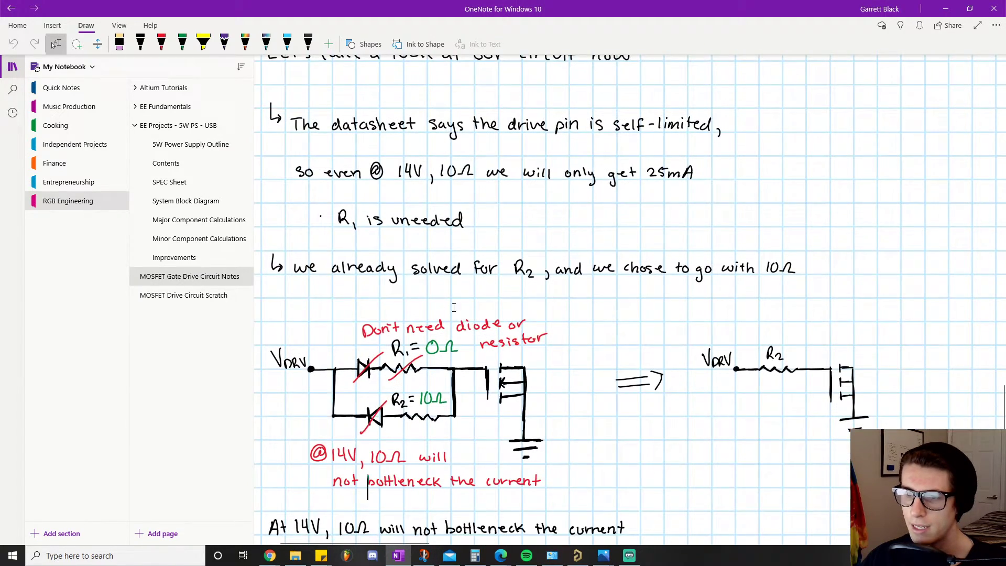
scroll("down", 3)
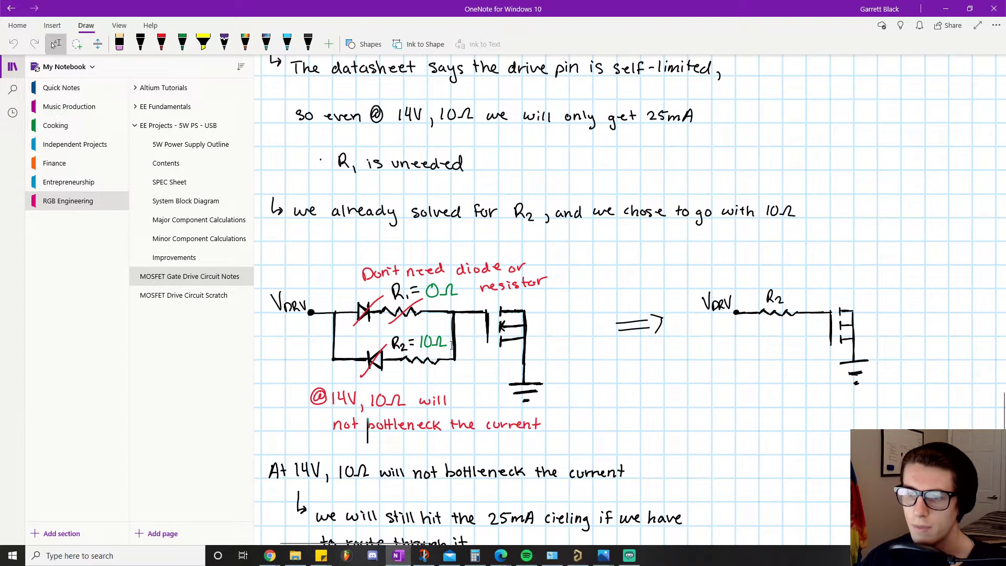
mouse_move(432, 374)
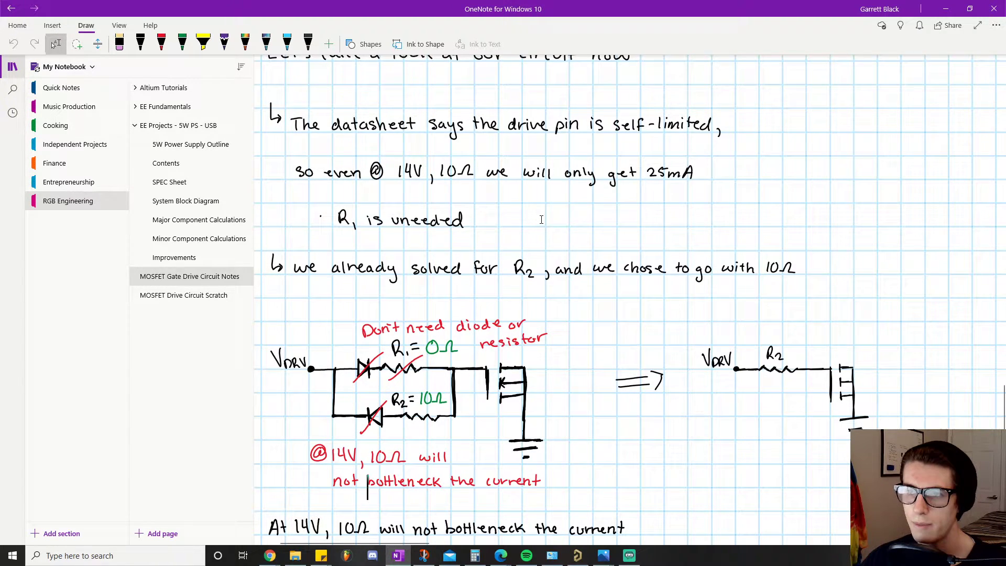
mouse_move(512, 248)
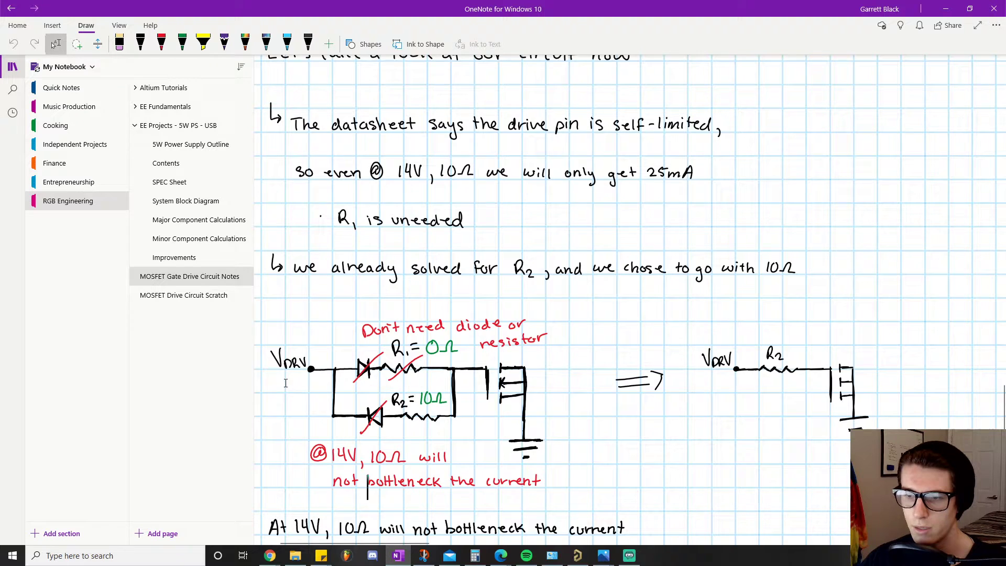
mouse_move(619, 222)
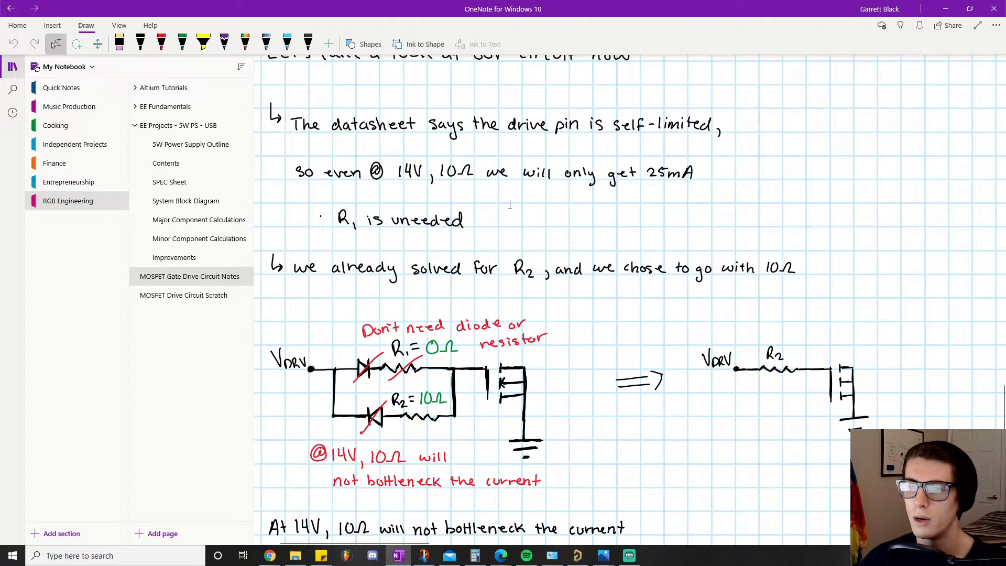
mouse_move(478, 184)
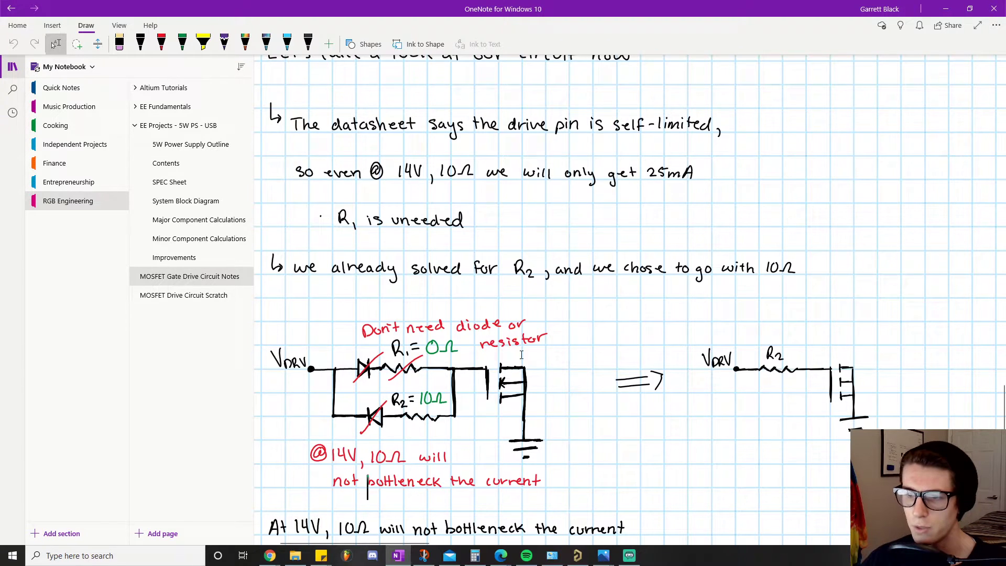
scroll("down", 3)
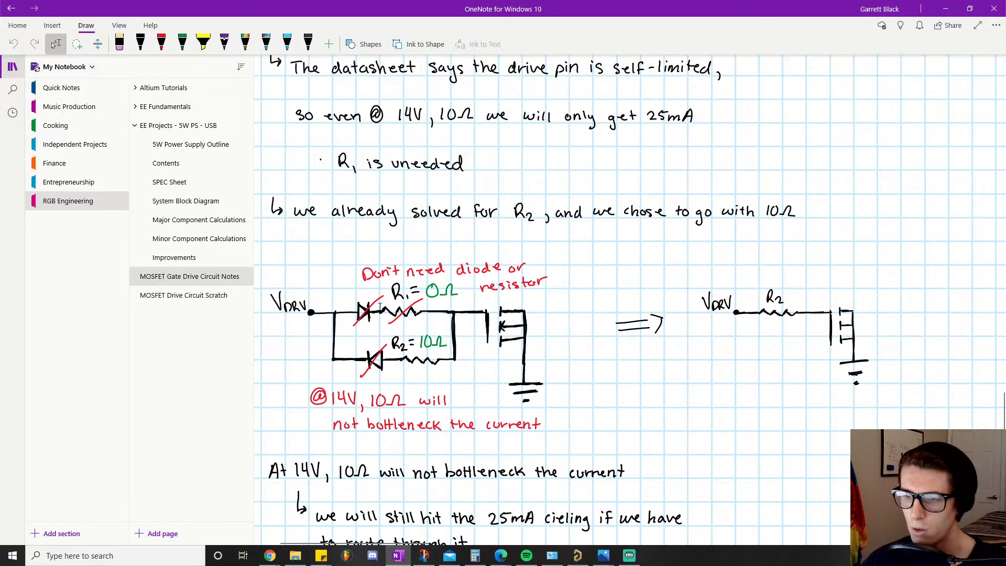
mouse_move(774, 321)
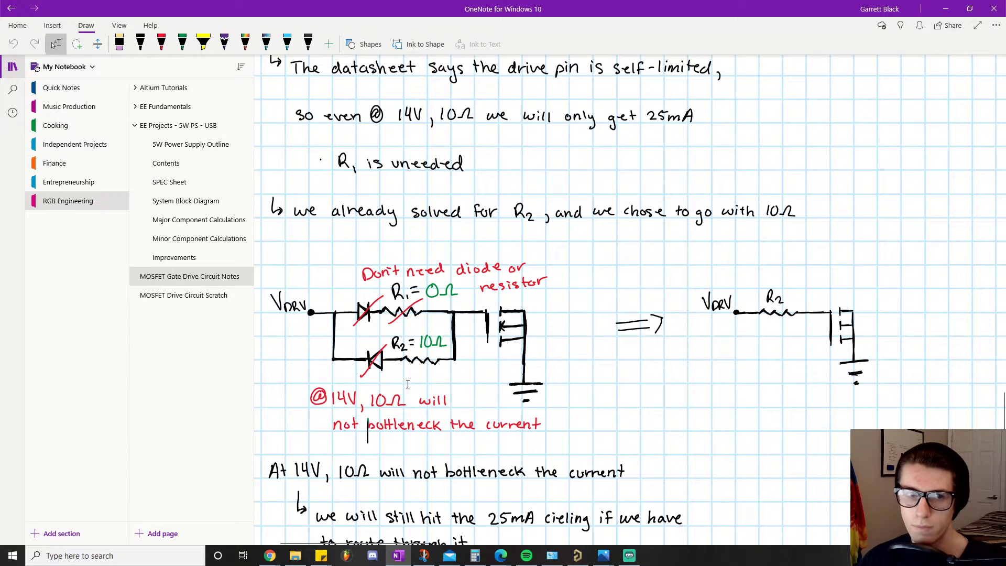
mouse_move(409, 346)
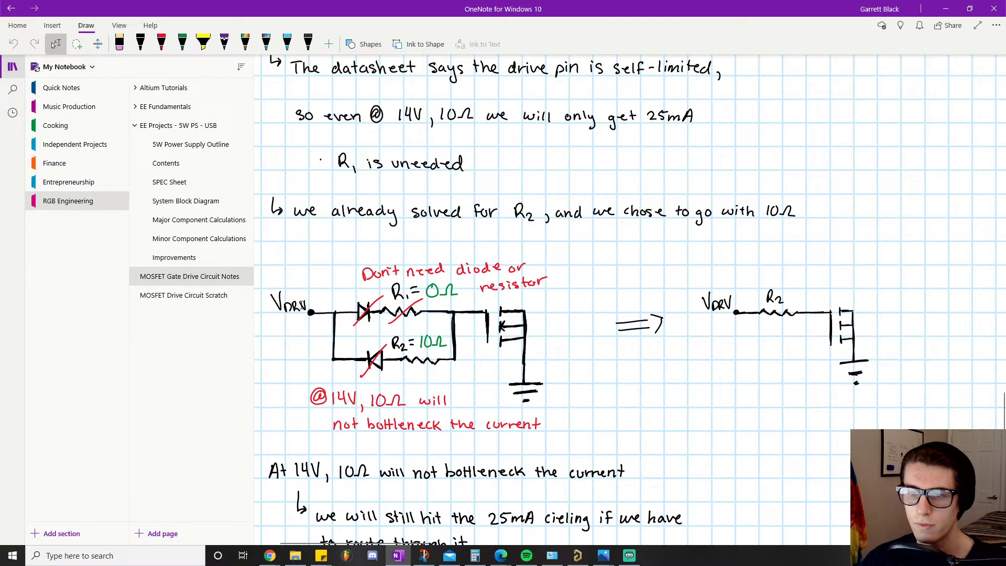
mouse_move(300, 313)
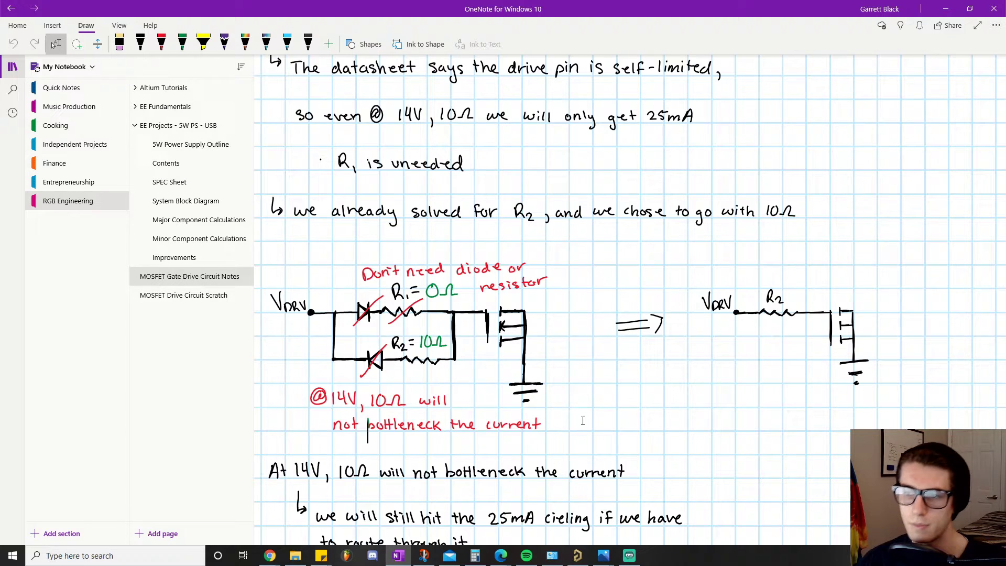
mouse_move(694, 374)
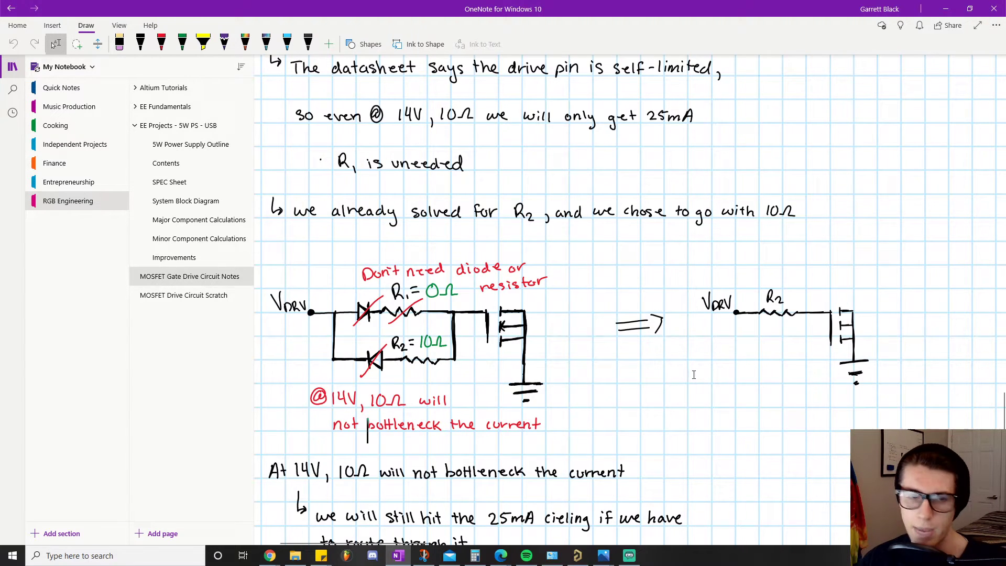
mouse_move(753, 361)
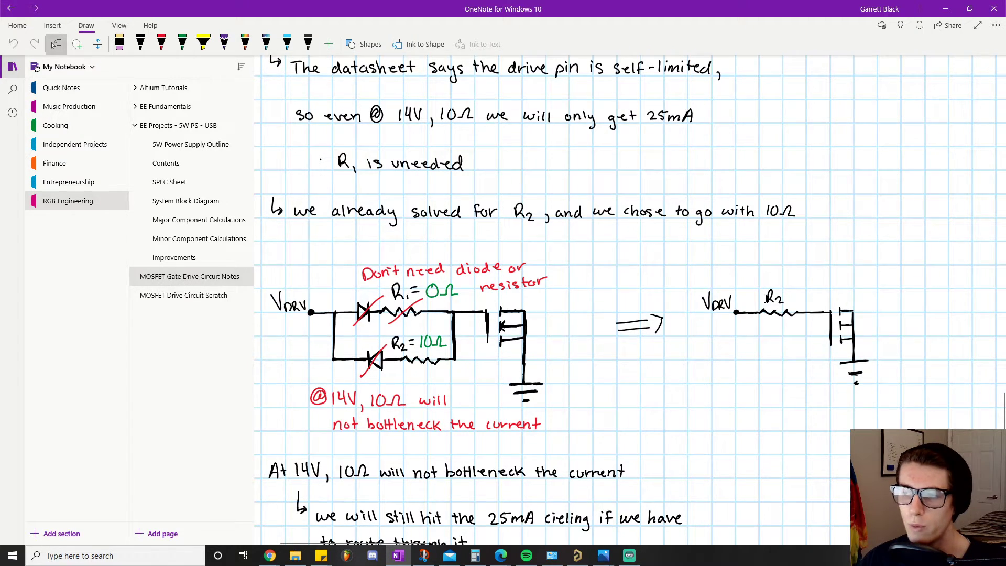
mouse_move(770, 325)
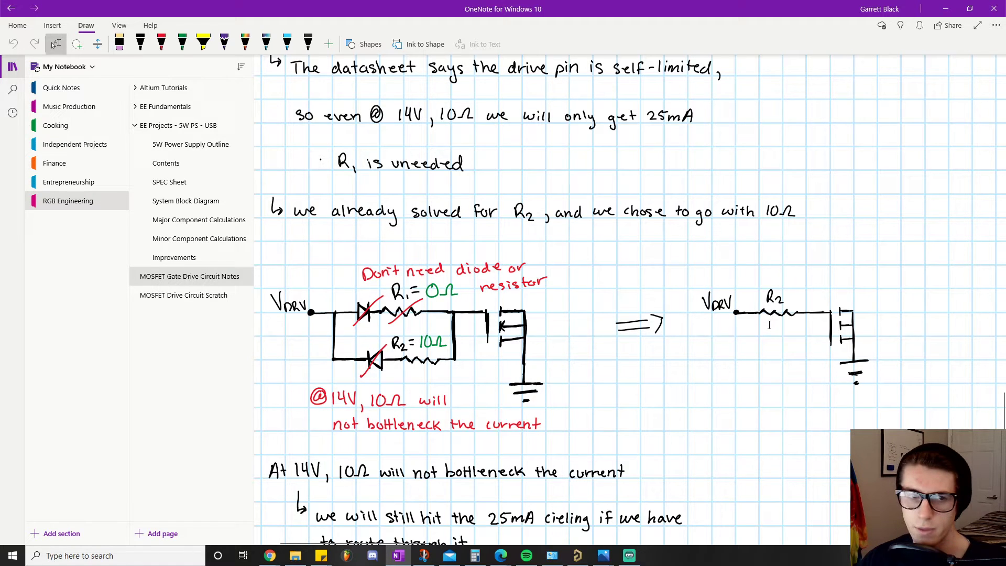
mouse_move(824, 355)
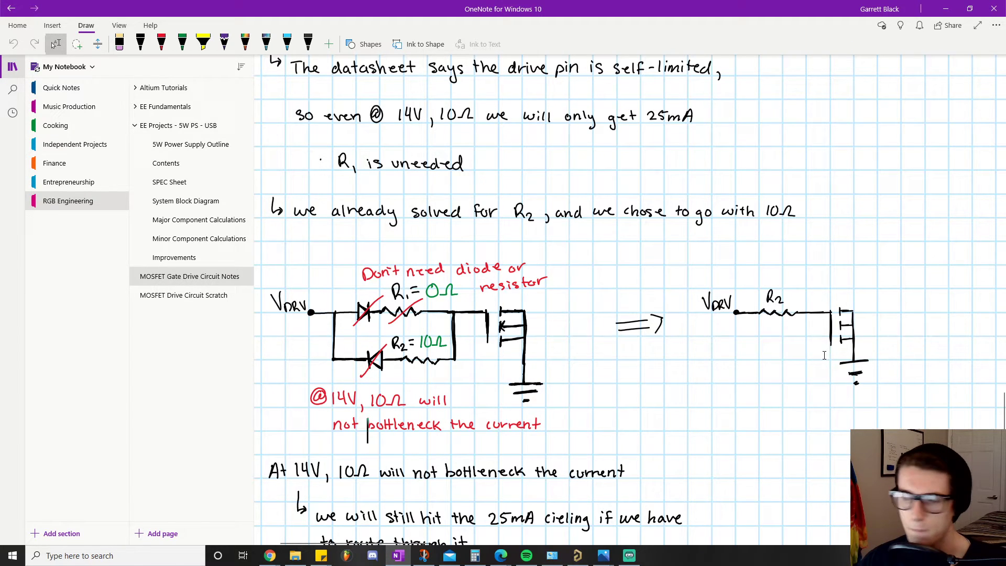
mouse_move(747, 341)
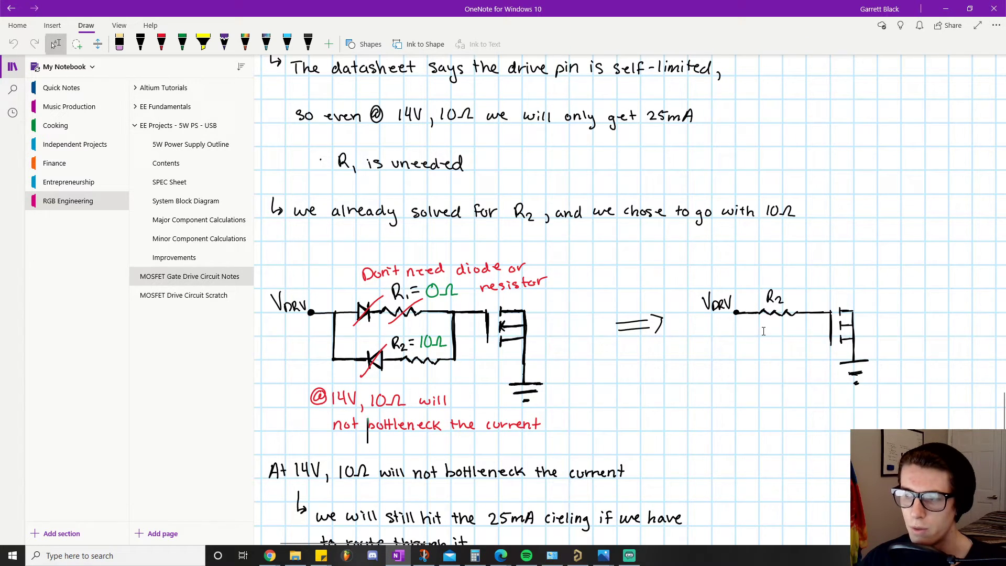
mouse_move(655, 281)
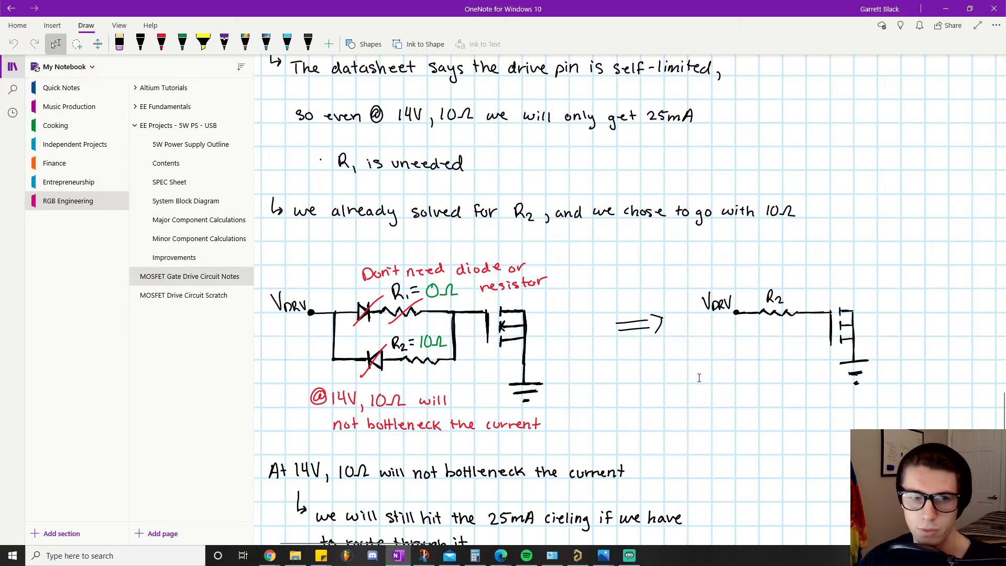
scroll("down", 3)
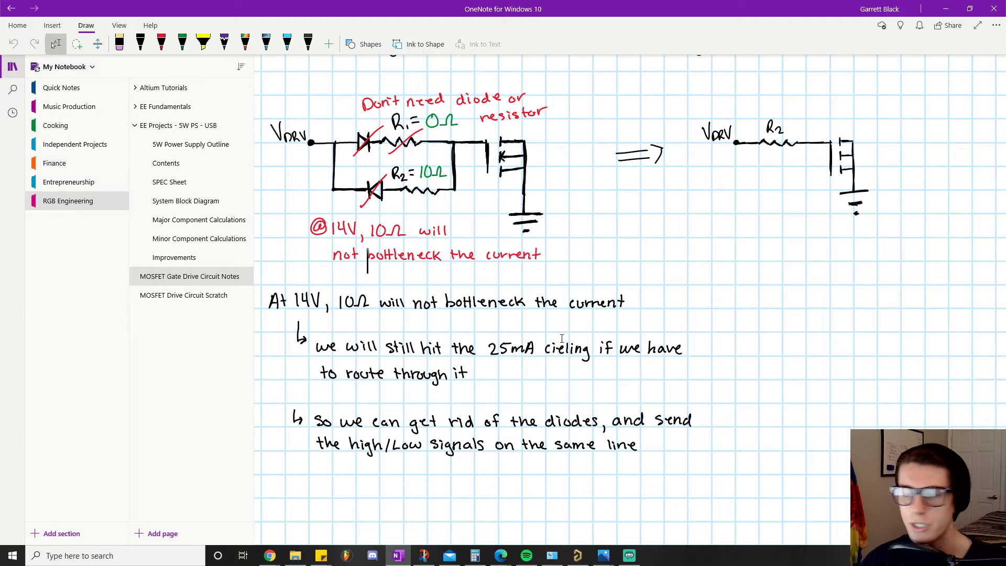
mouse_move(776, 152)
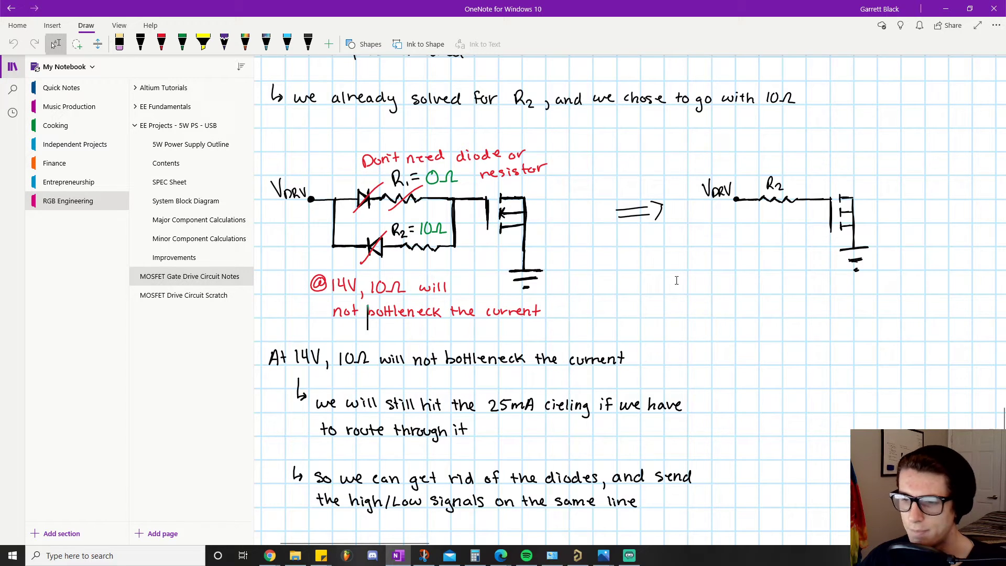
scroll("down", 3)
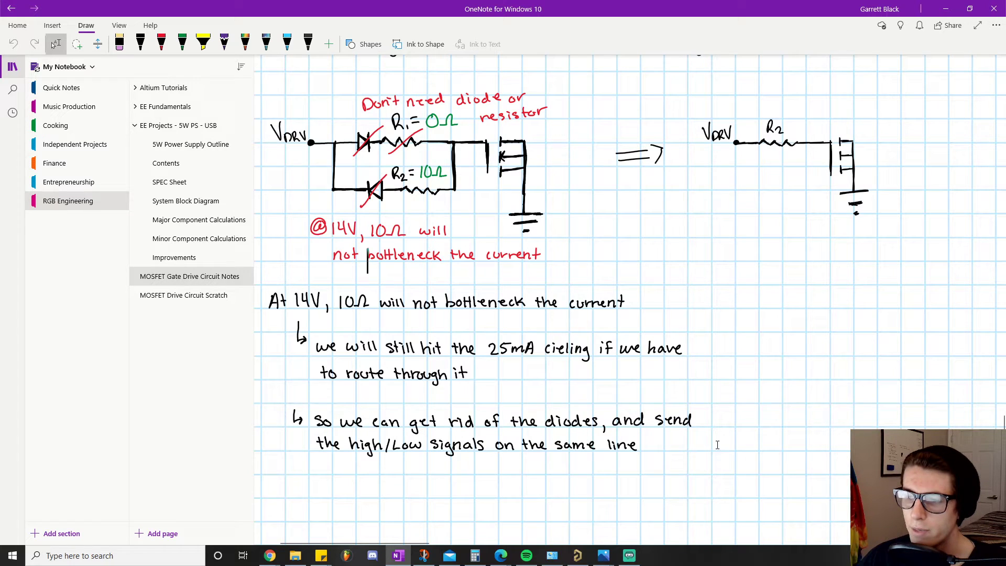
mouse_move(623, 457)
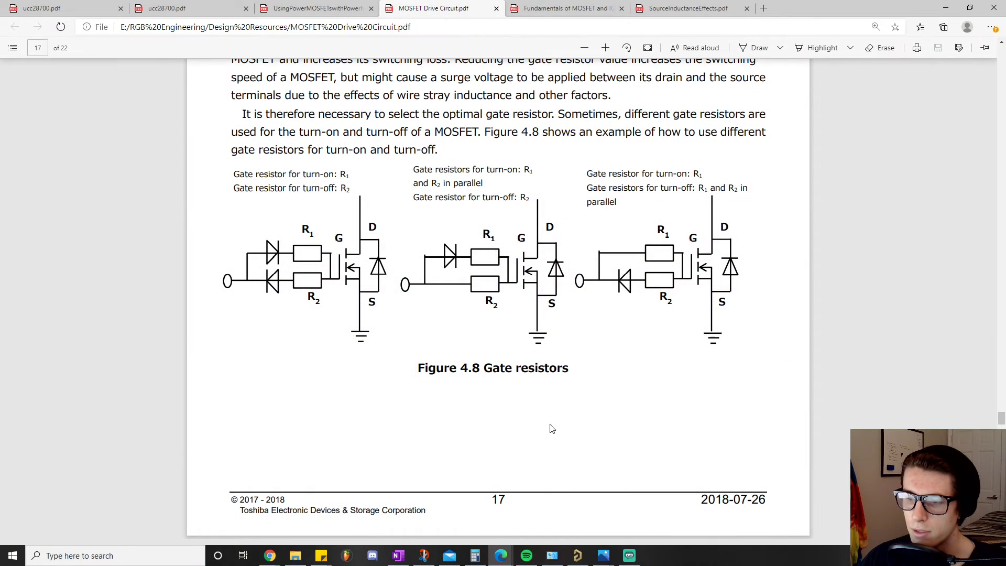
mouse_move(671, 276)
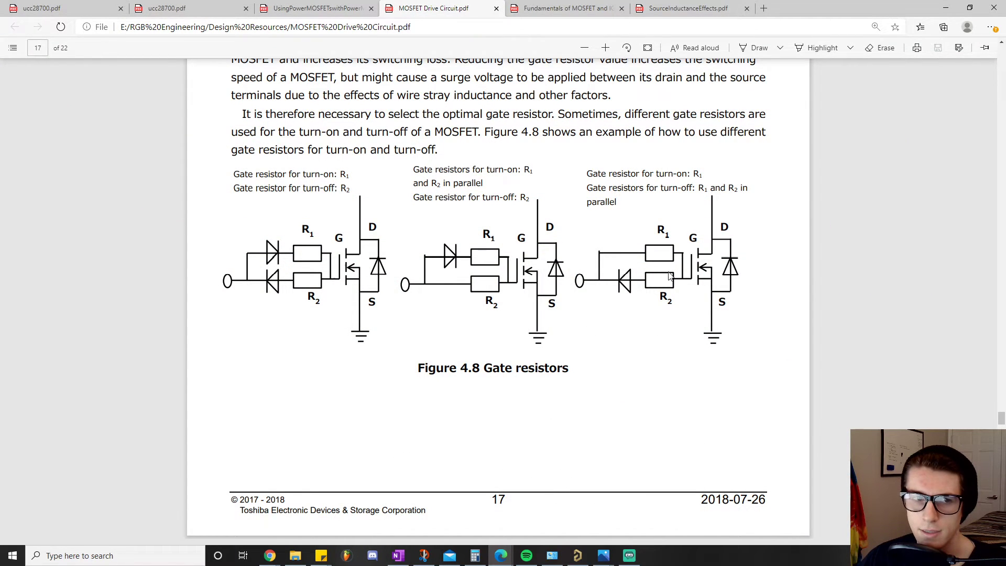
mouse_move(610, 333)
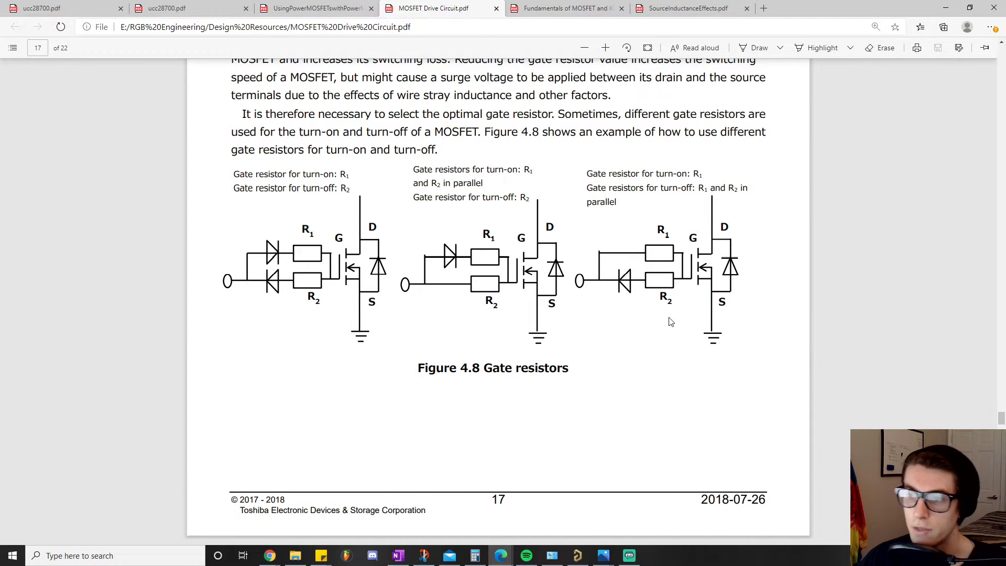
mouse_move(436, 289)
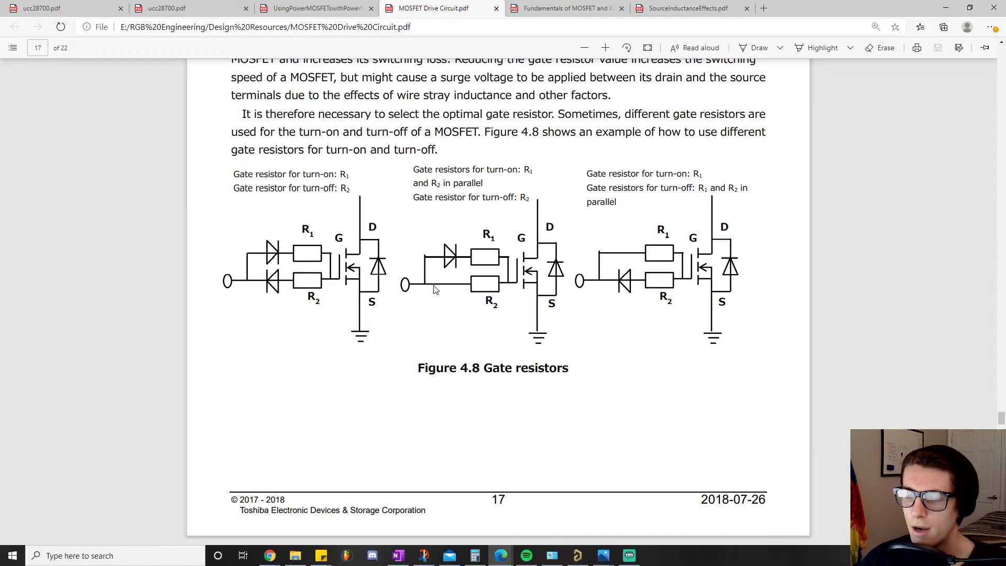
mouse_move(442, 294)
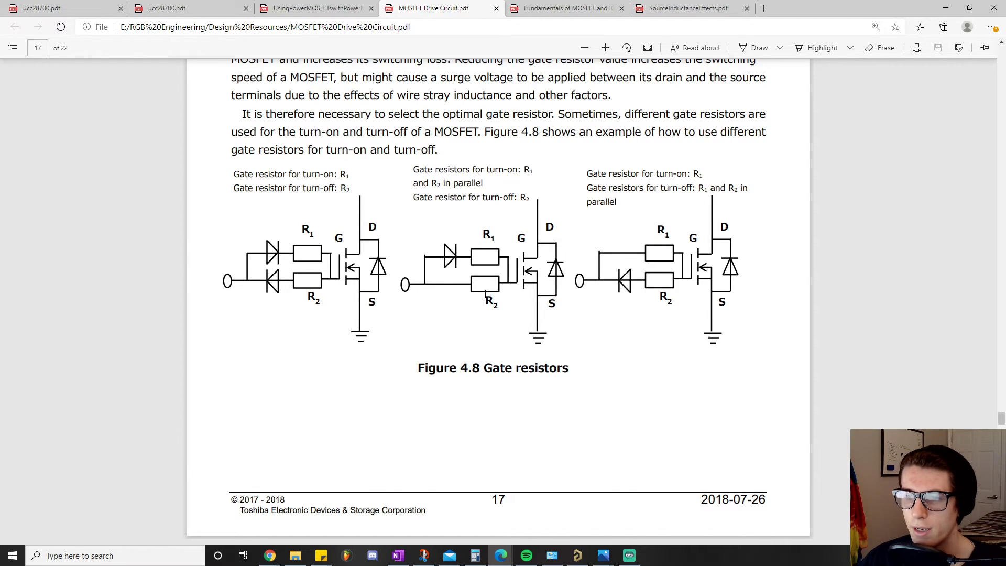
mouse_move(486, 260)
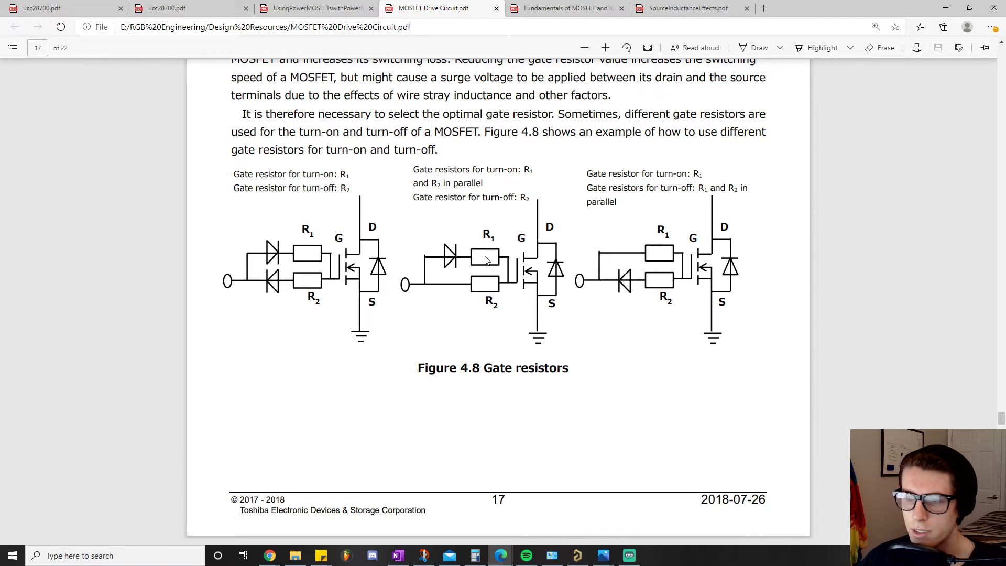
mouse_move(474, 281)
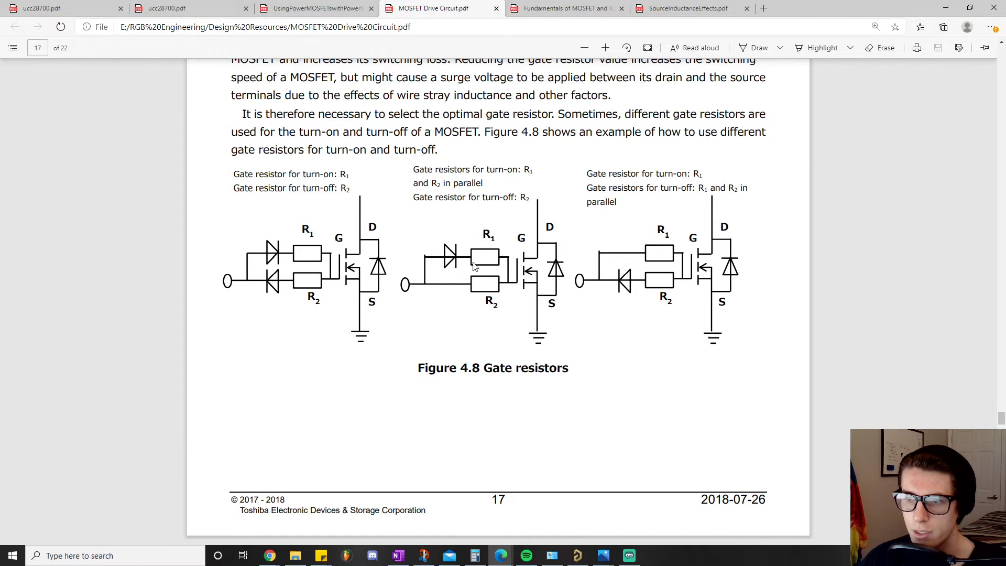
mouse_move(503, 277)
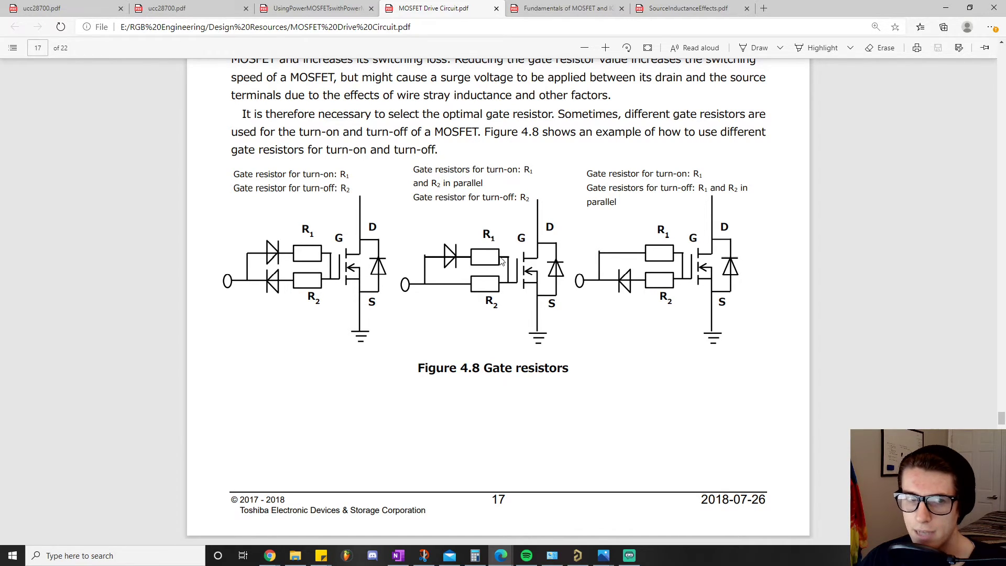
mouse_move(486, 290)
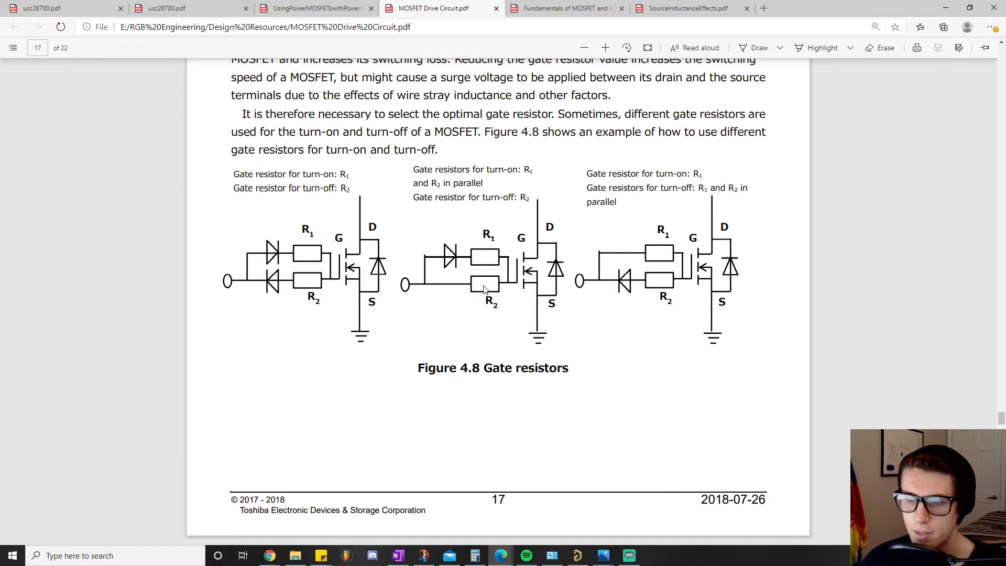
mouse_move(512, 293)
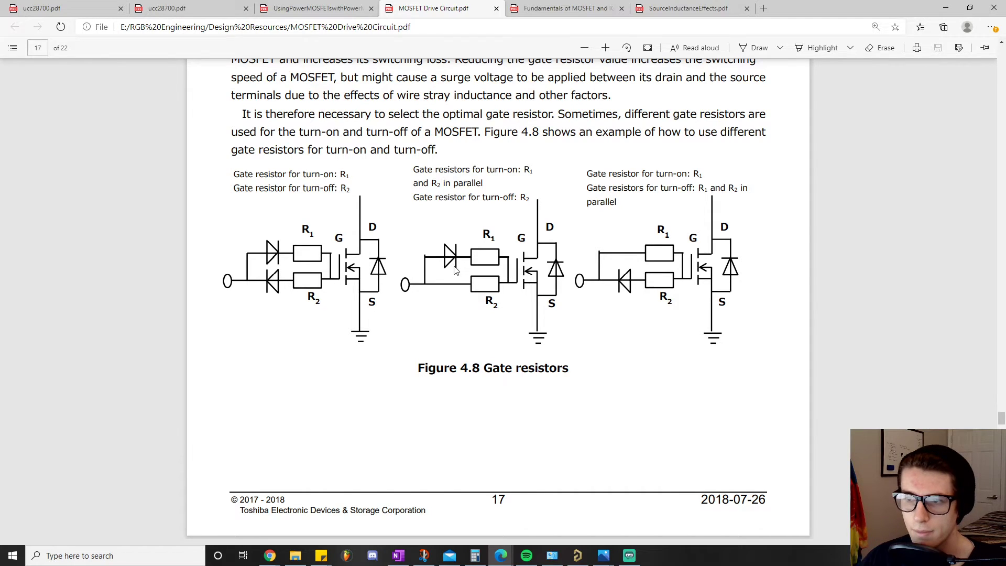
mouse_move(484, 258)
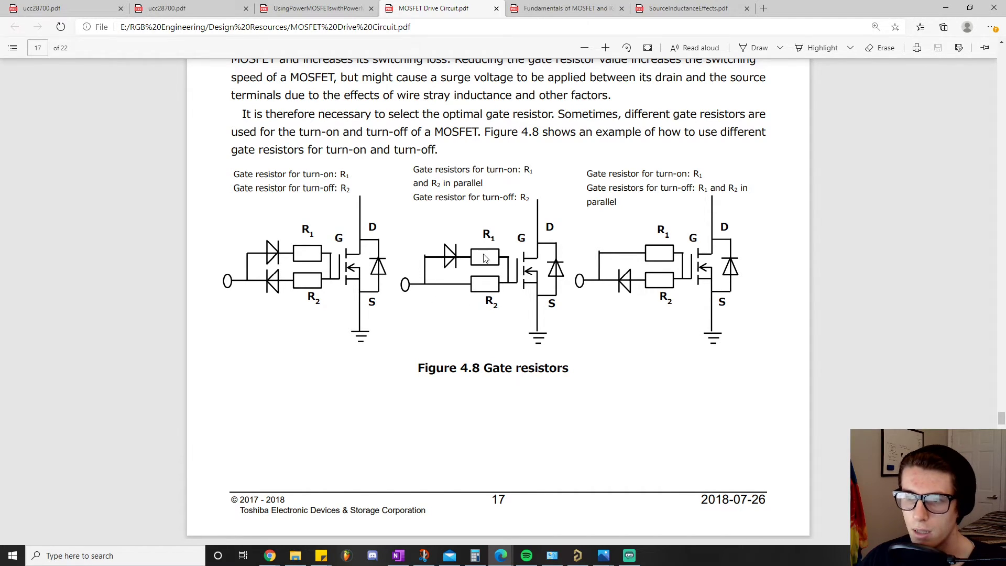
mouse_move(491, 260)
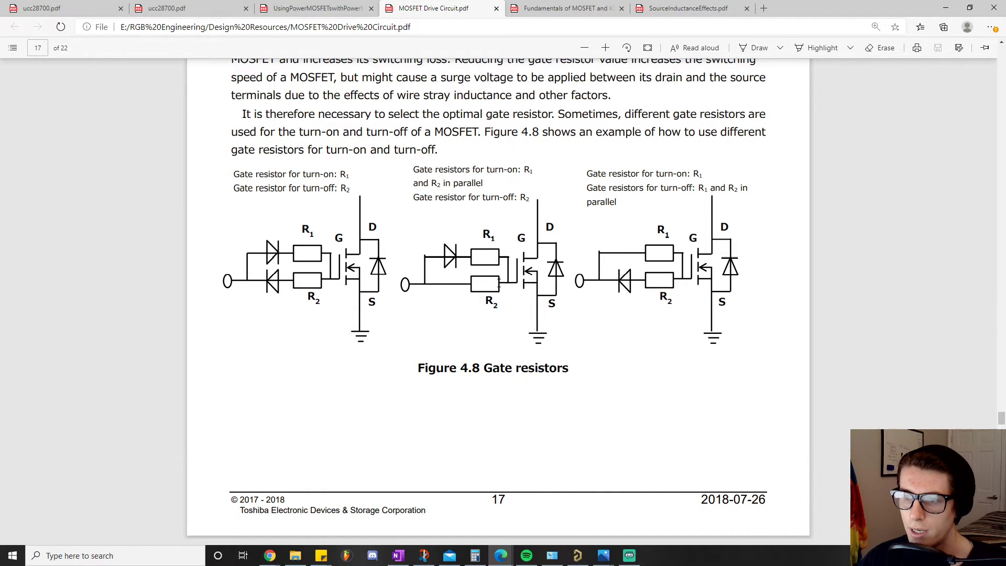
mouse_move(491, 304)
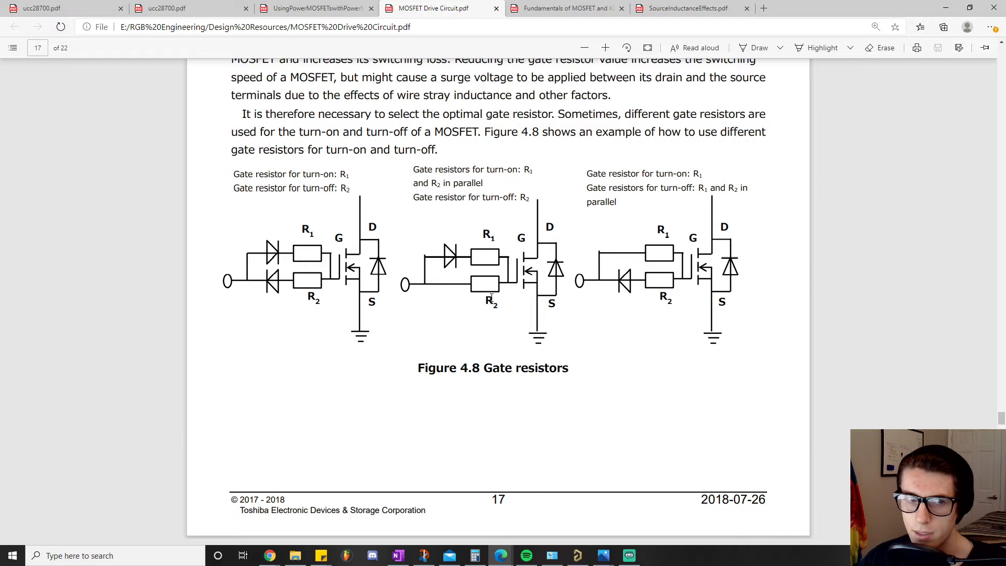
mouse_move(534, 354)
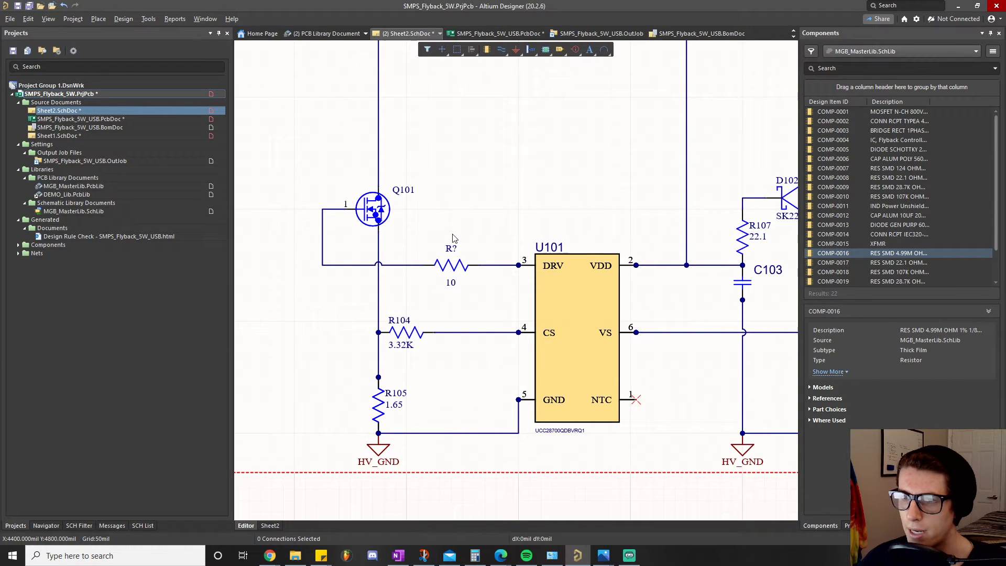
Step: Pan the Sheet2 flyback schematic to the 10 Ω gate resistor feeding U101's DRV pin
scroll("down", 3)
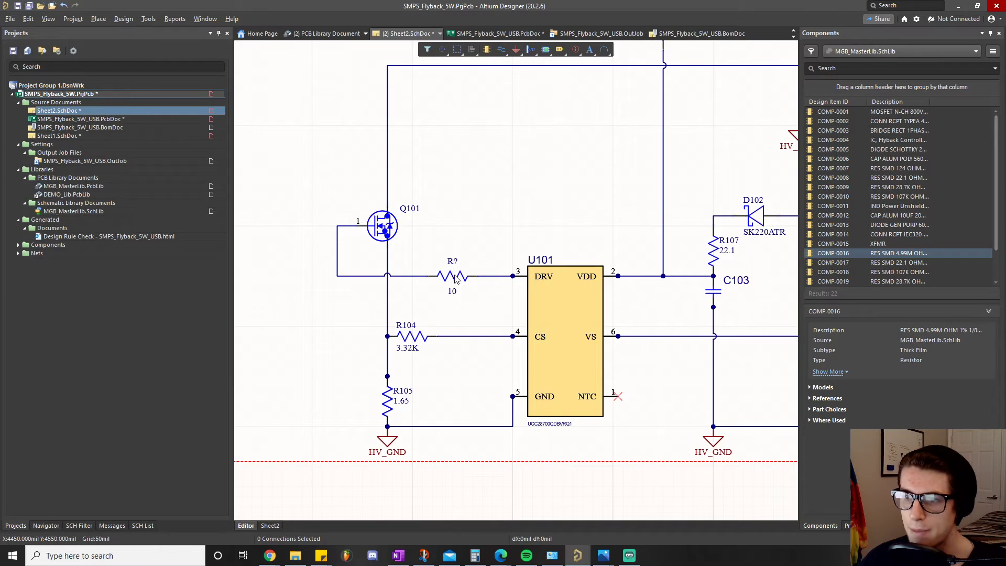
mouse_move(339, 284)
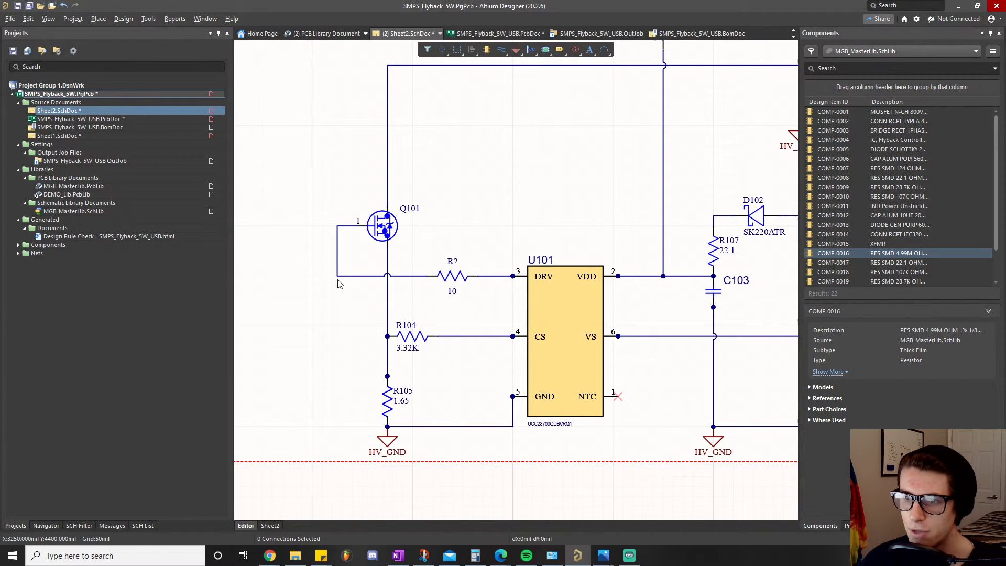
mouse_move(451, 302)
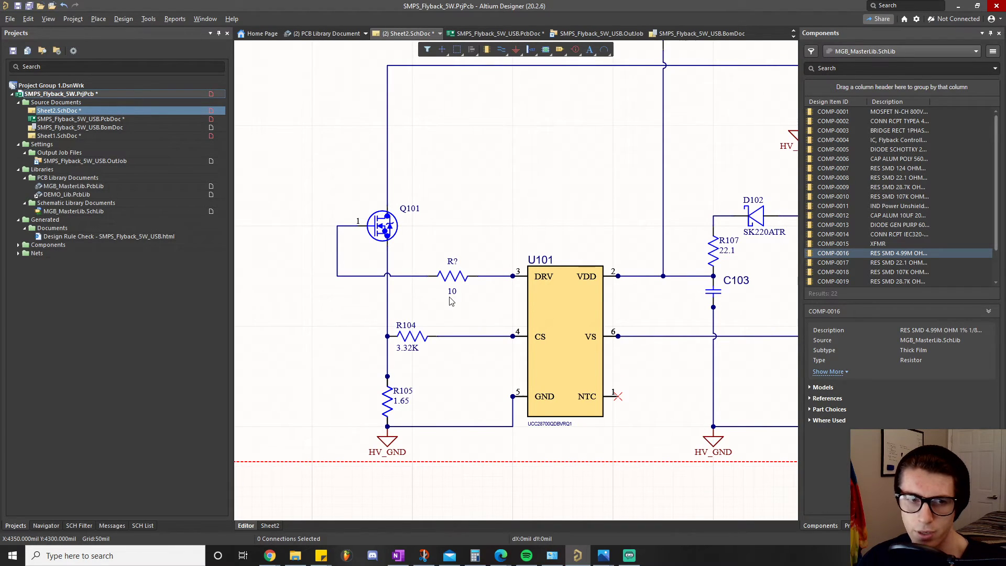
mouse_move(448, 306)
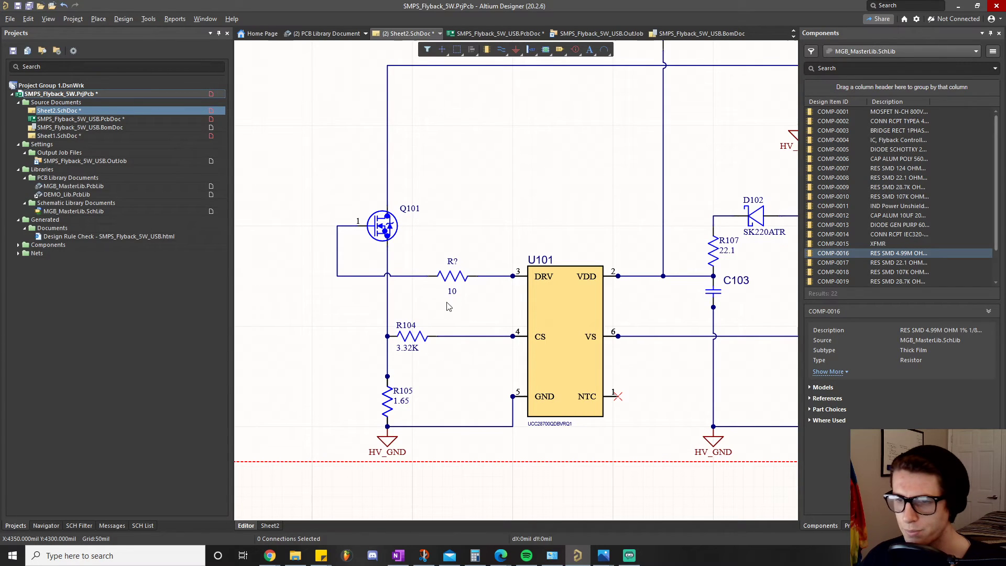
mouse_move(464, 292)
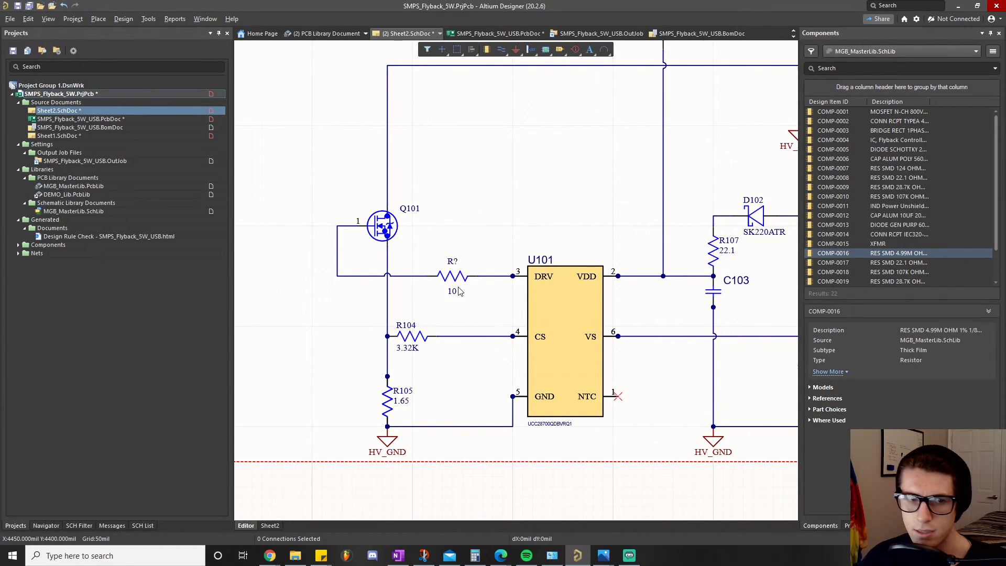
mouse_move(339, 283)
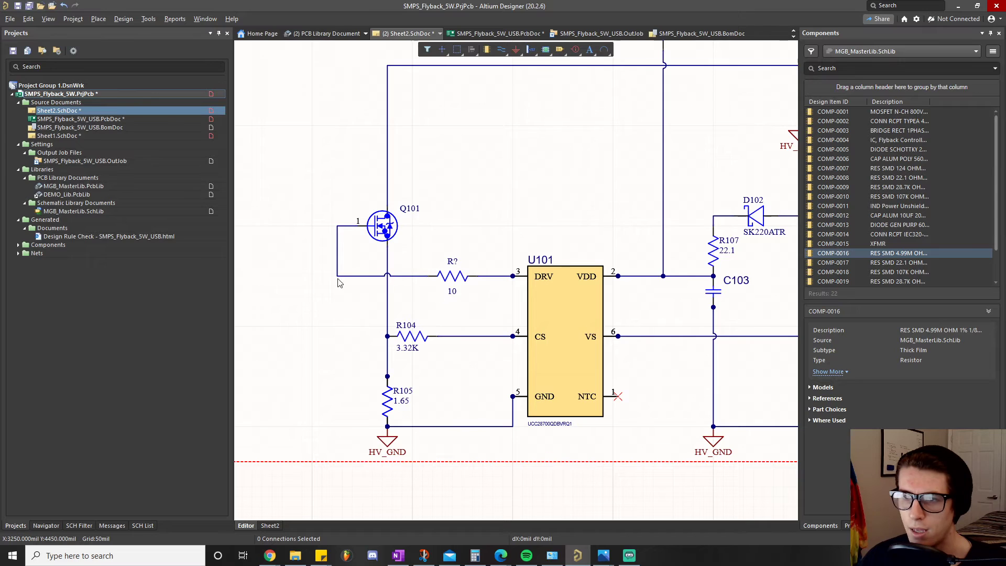
mouse_move(379, 294)
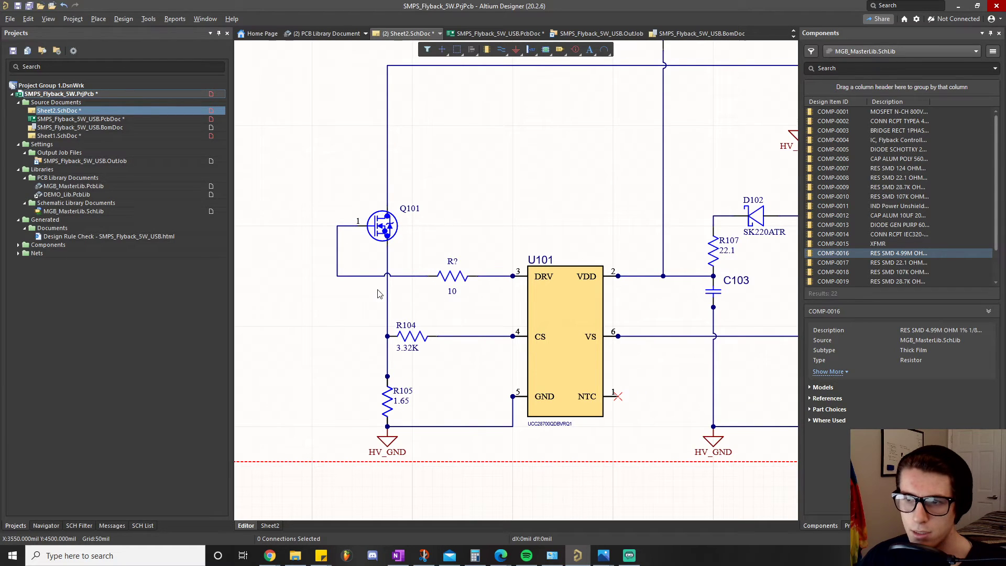
mouse_move(395, 269)
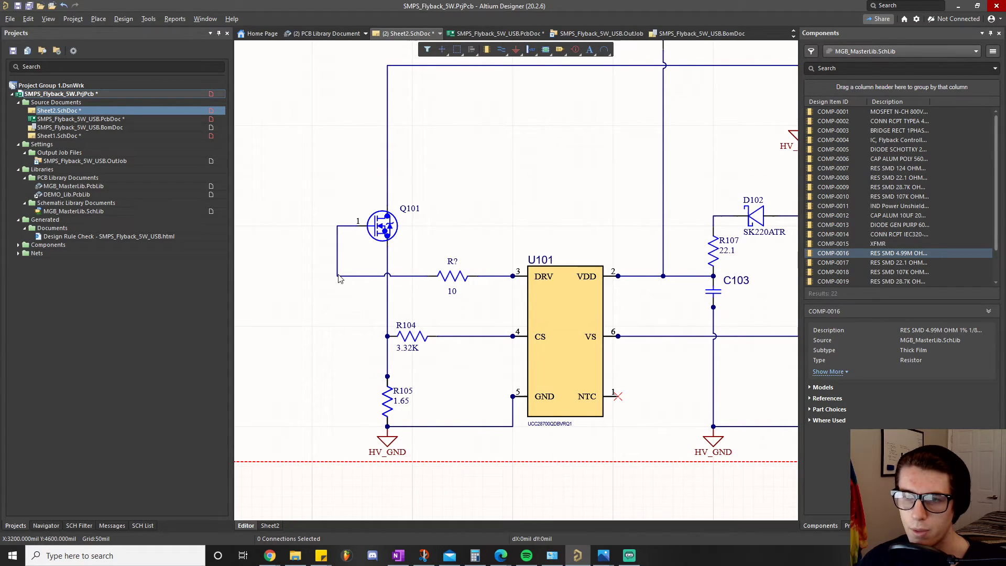
mouse_move(520, 286)
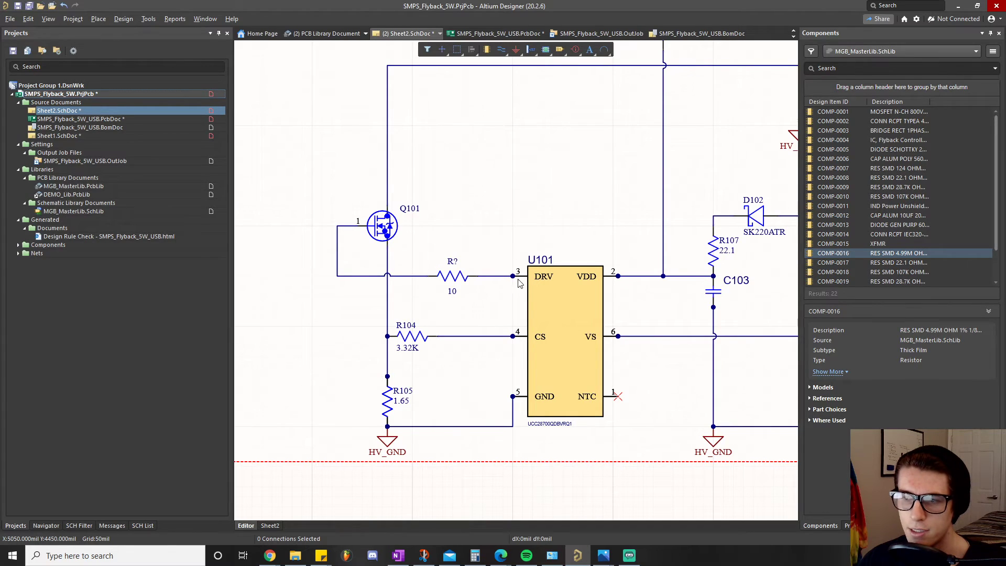
mouse_move(377, 220)
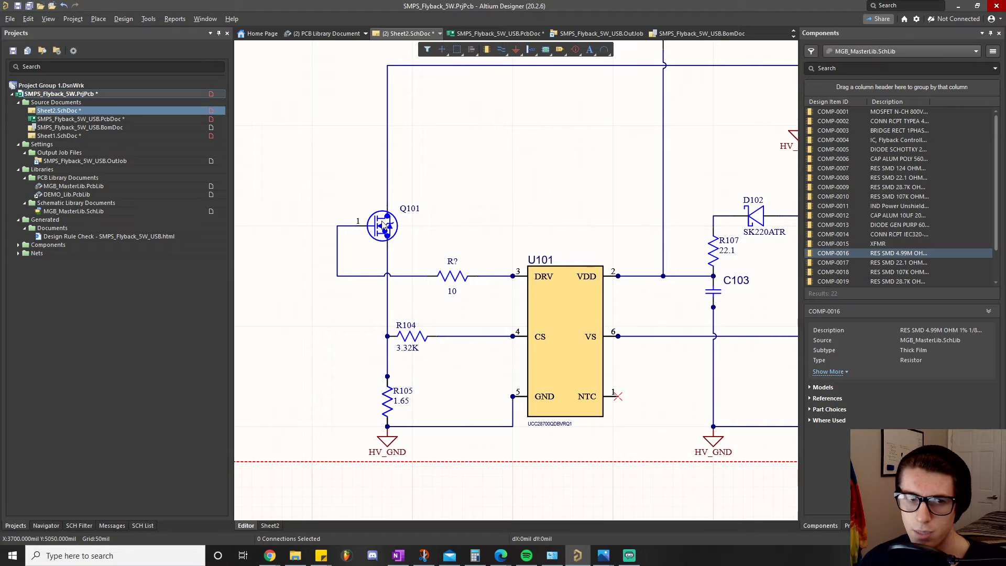
mouse_move(465, 281)
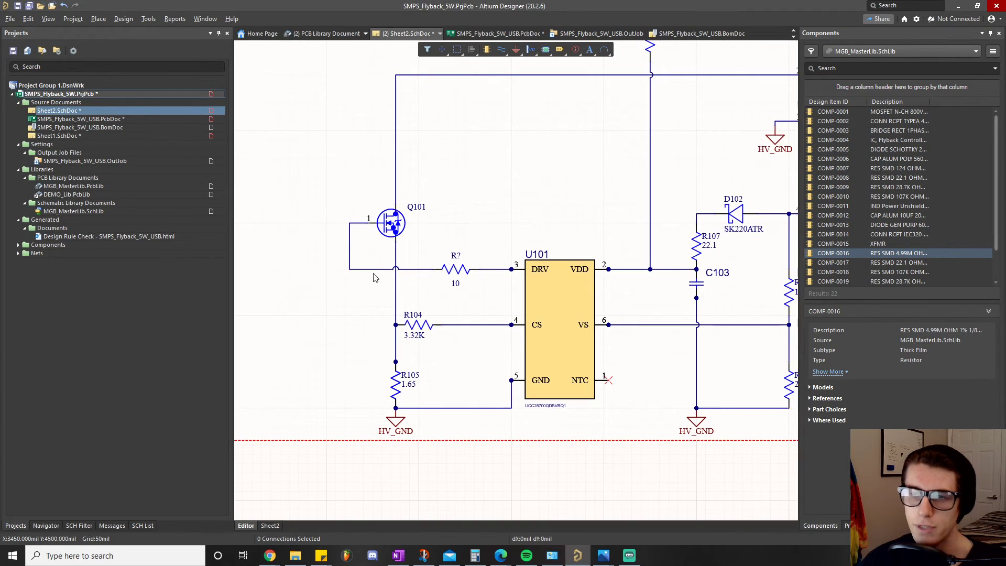
mouse_move(453, 278)
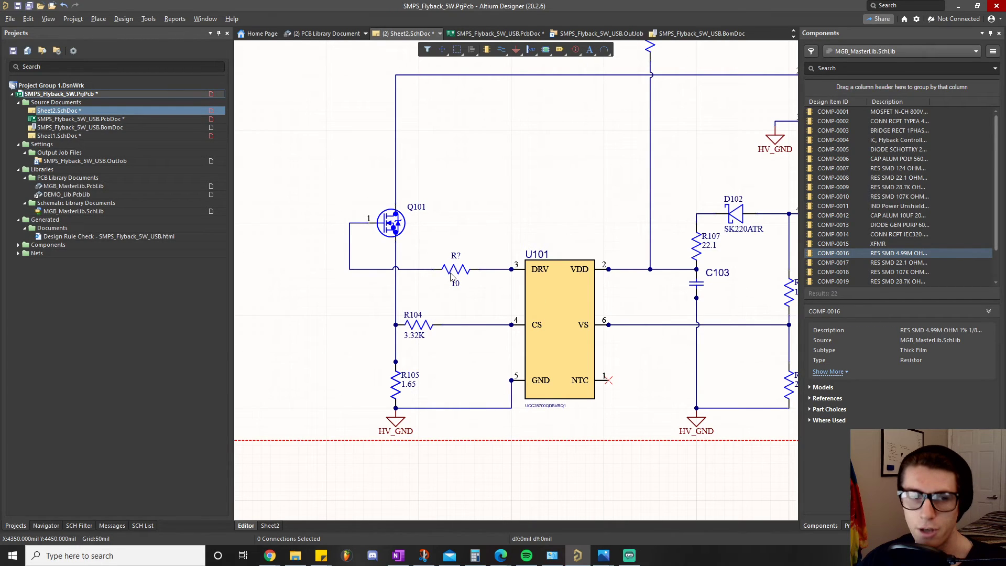
mouse_move(450, 275)
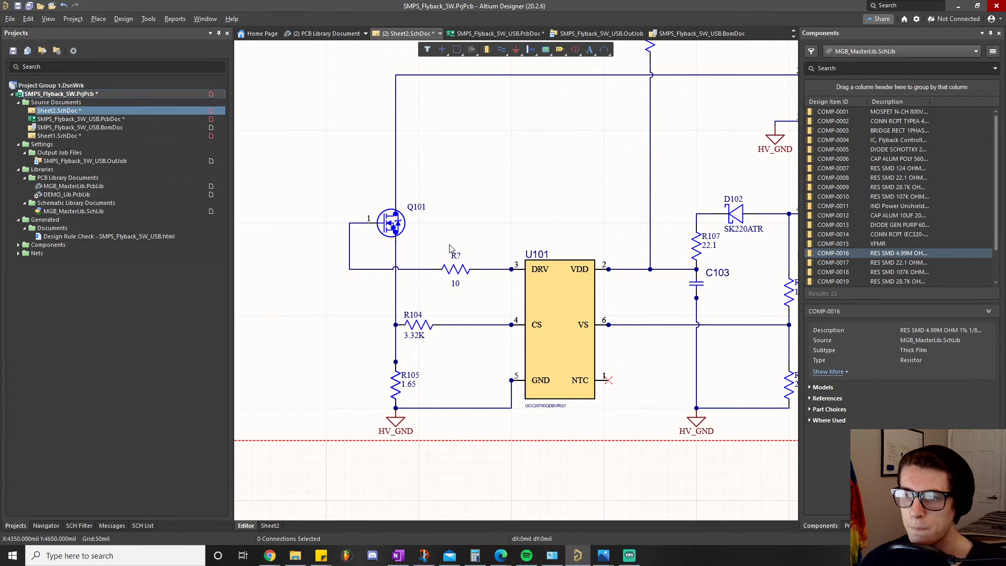
mouse_move(471, 293)
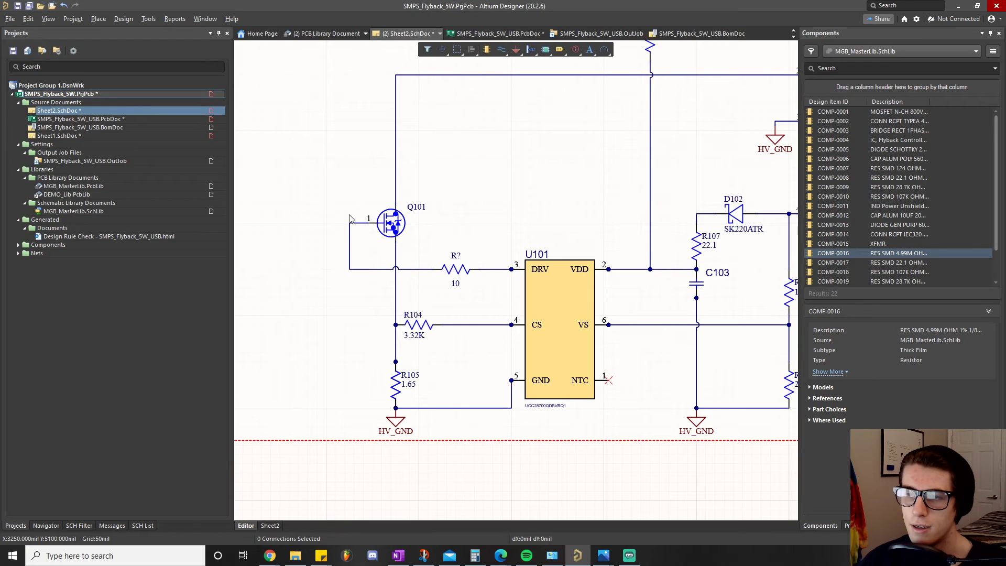
mouse_move(467, 270)
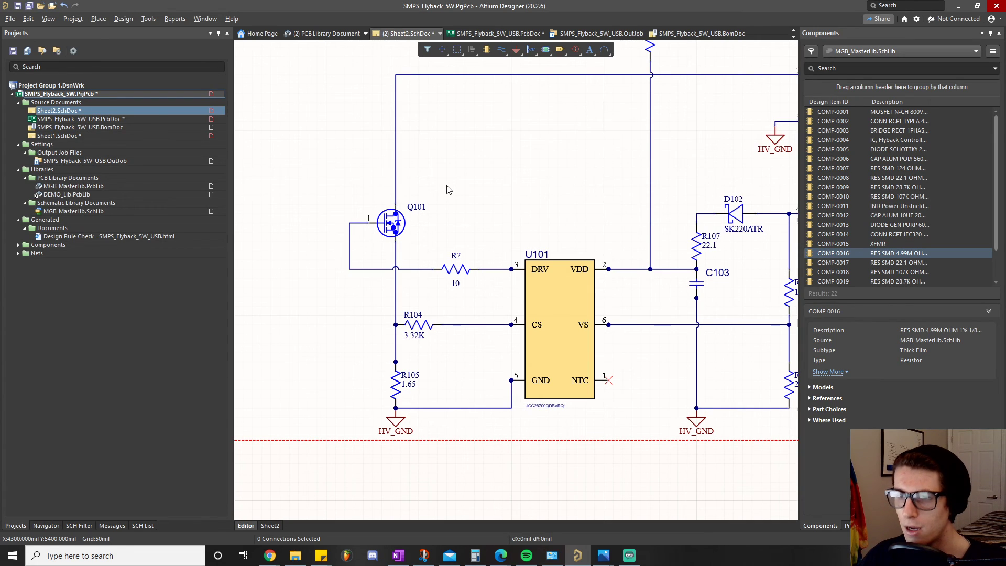
mouse_move(459, 325)
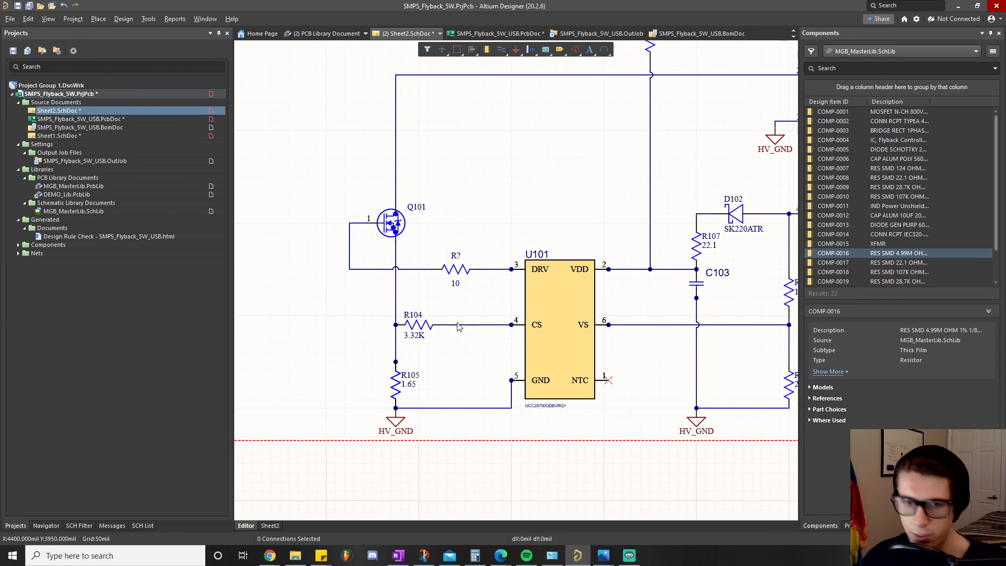
mouse_move(447, 297)
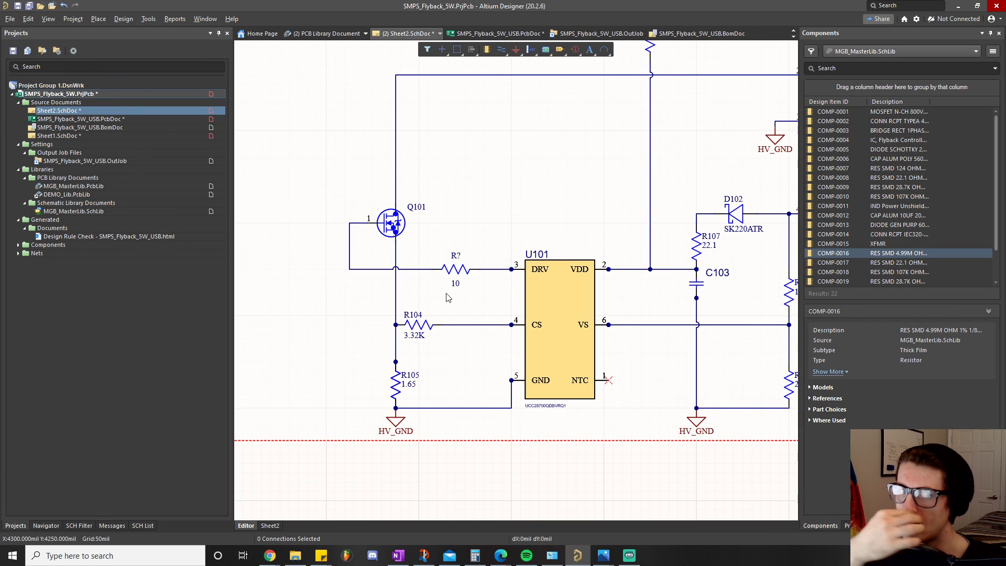